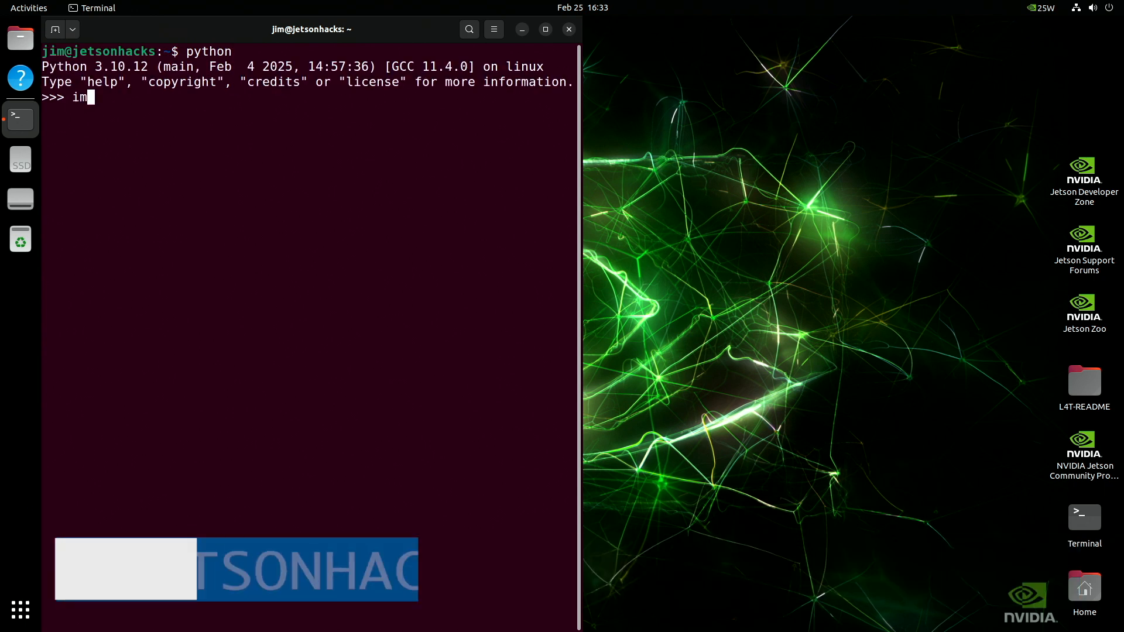
- In Python, import cv2 and print the installed OpenCV version (4.8.0)
type("port cv2")
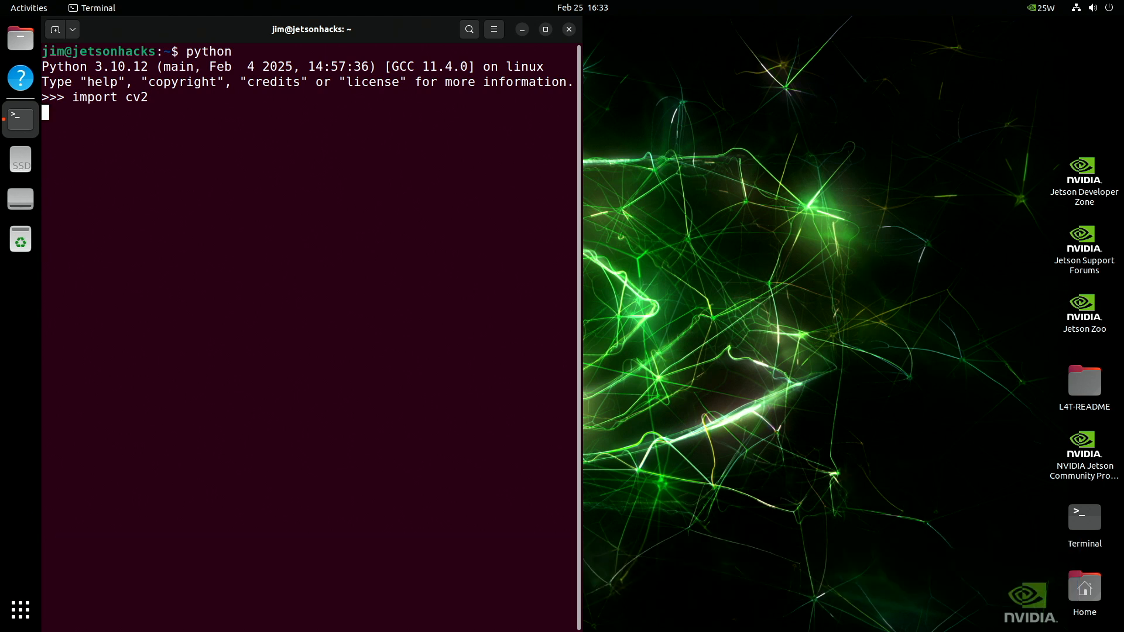
type("print(cv2.__version__")
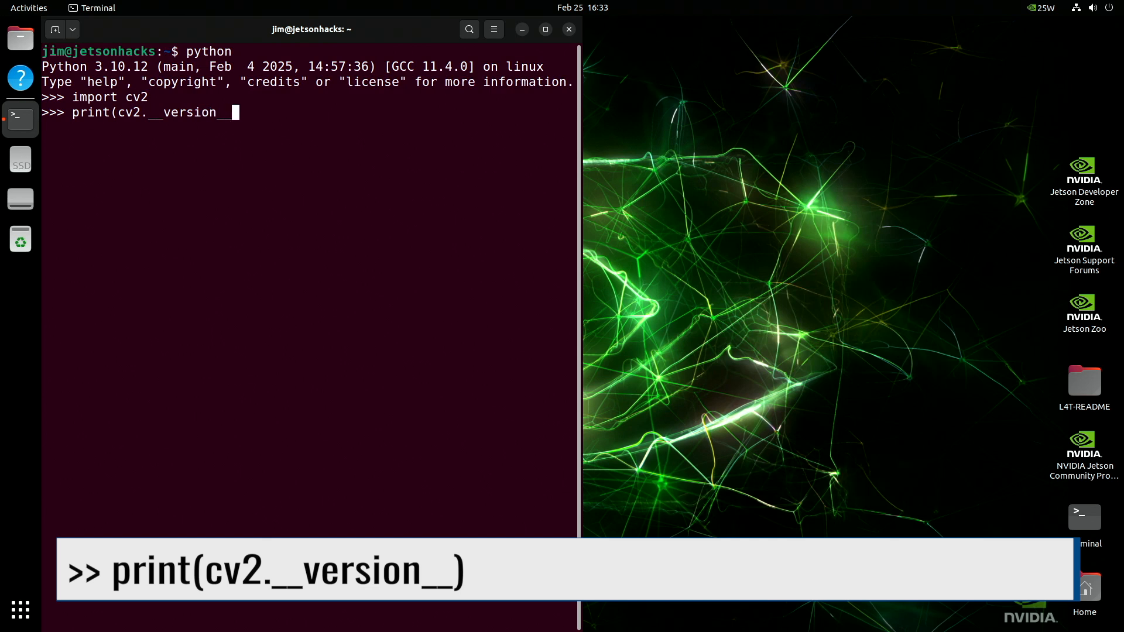
key("Return")
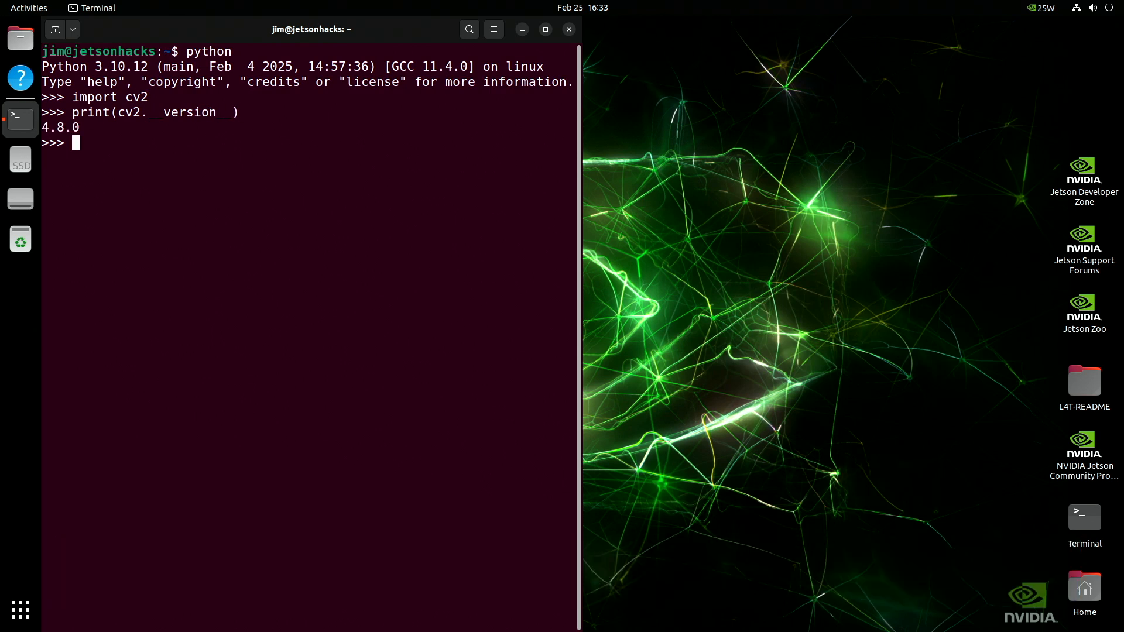
- Print and scroll through OpenCV's build configuration from cv2.getBuildInformation()
type("print(cv2")
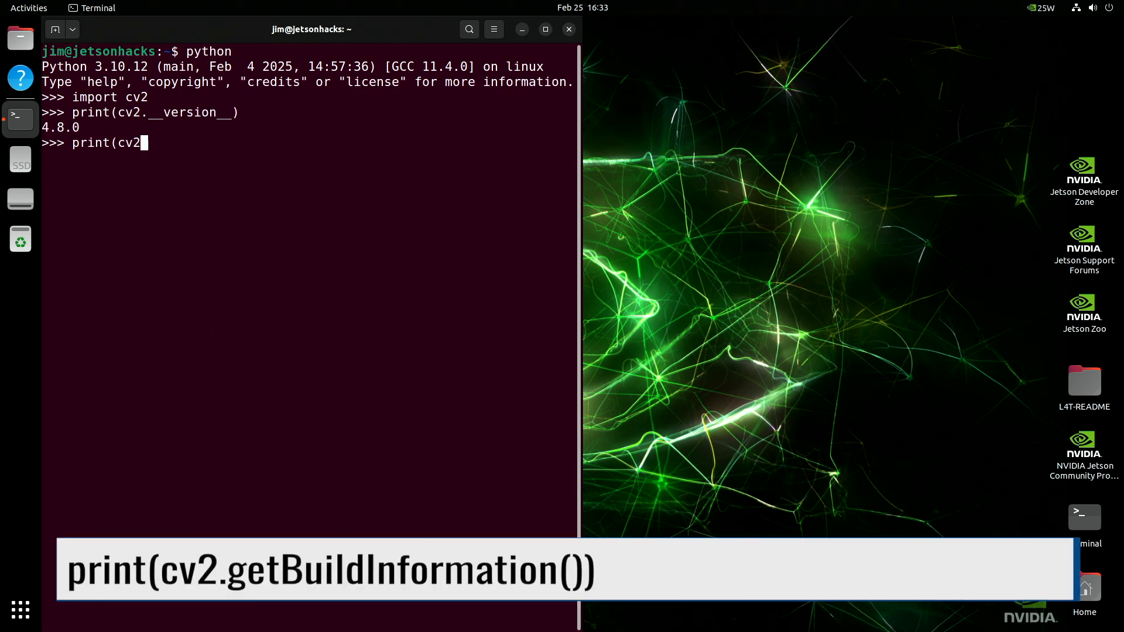
type(".getBuildInformation")
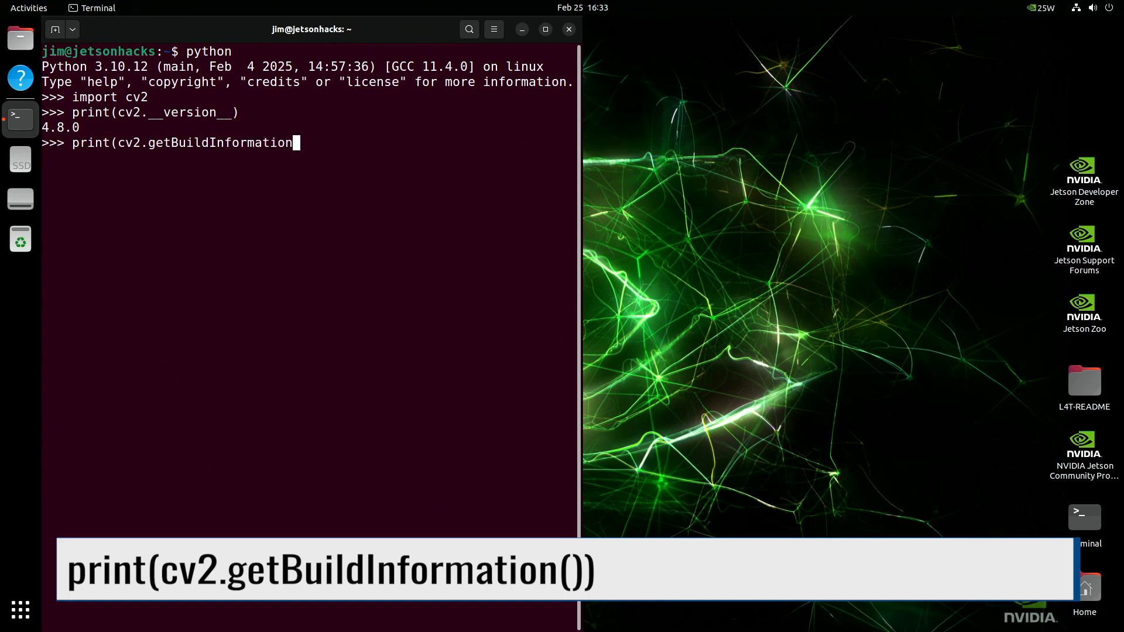
key("Return")
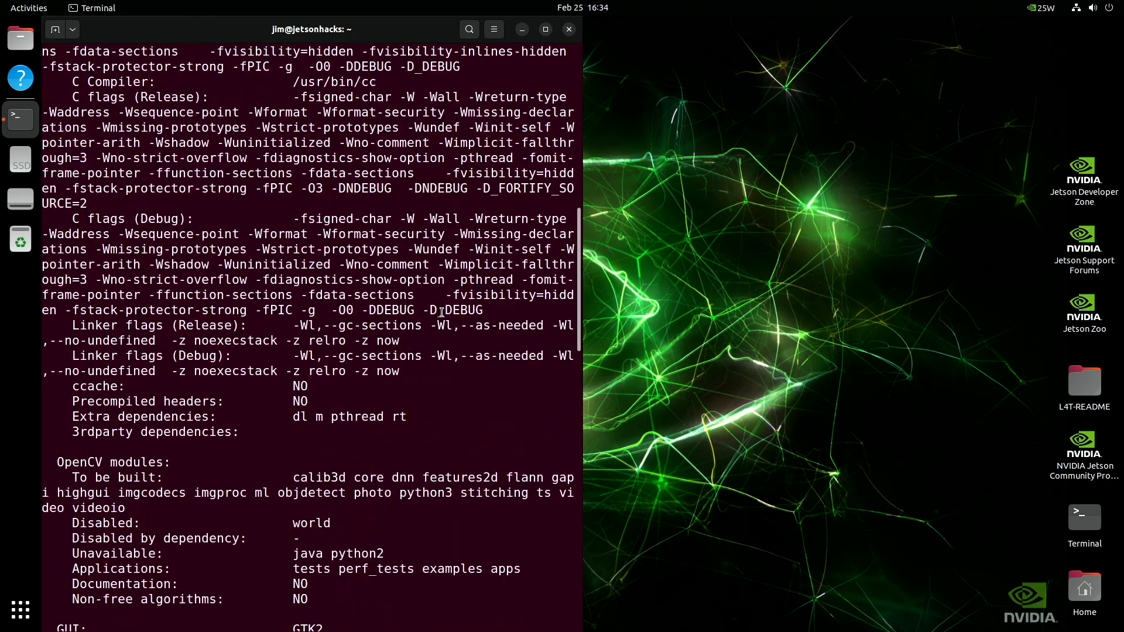
scroll("down", 3)
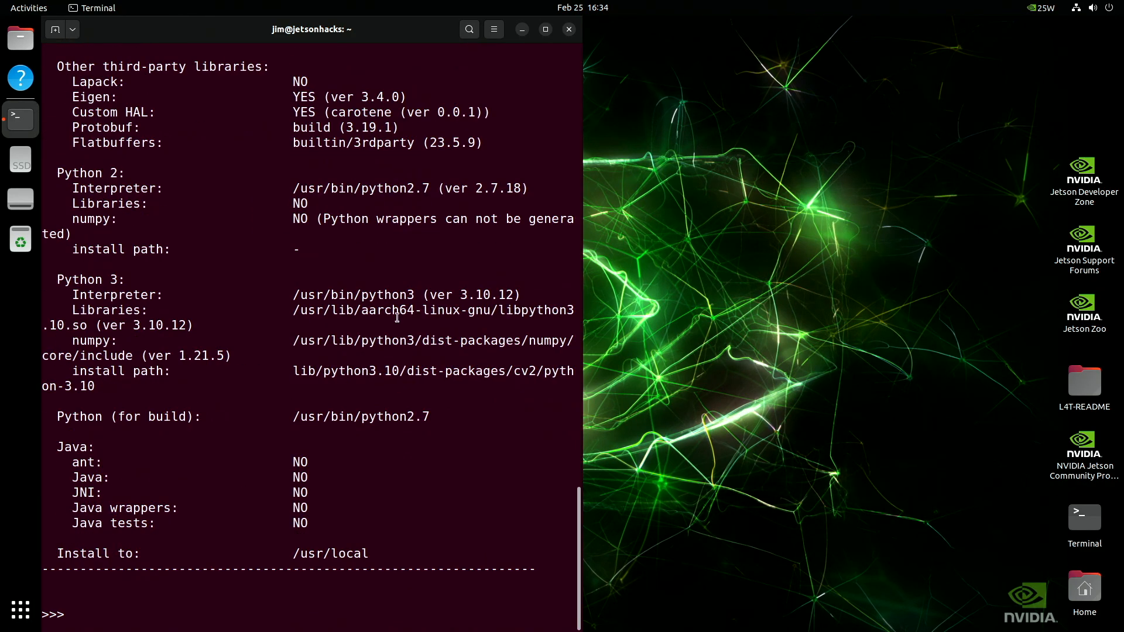
- Print cv2.cuda.getCudaEnabledDeviceCount() (returns 0) and begin a build_info CUDA check
type("print(cv2.cuda.getCudaEnabledDeviceCount())")
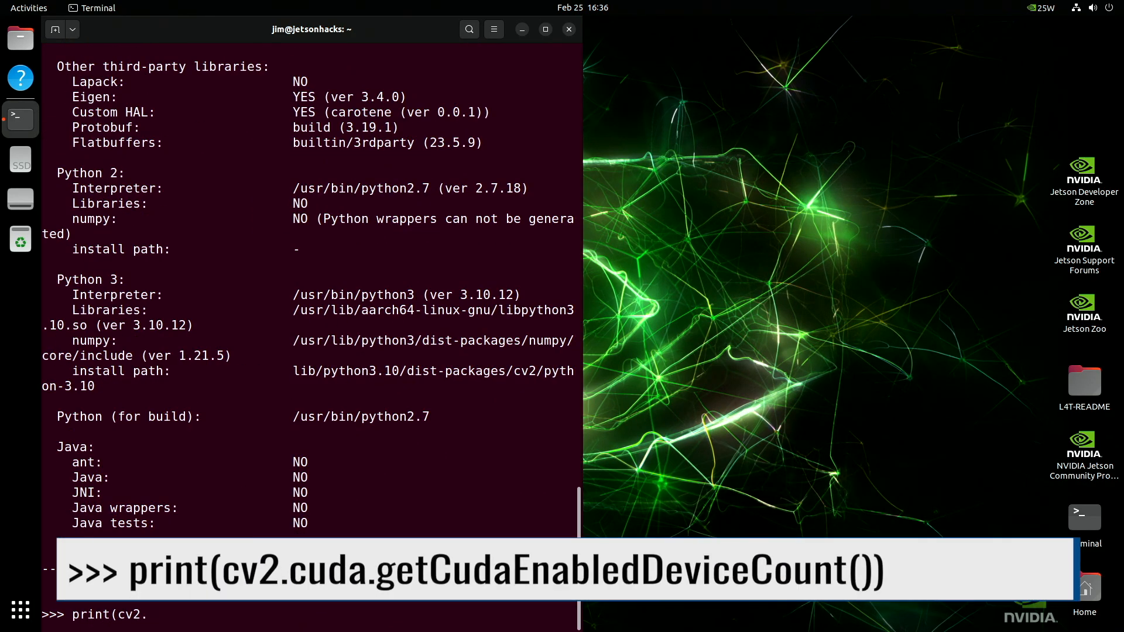
type("cuda.get")
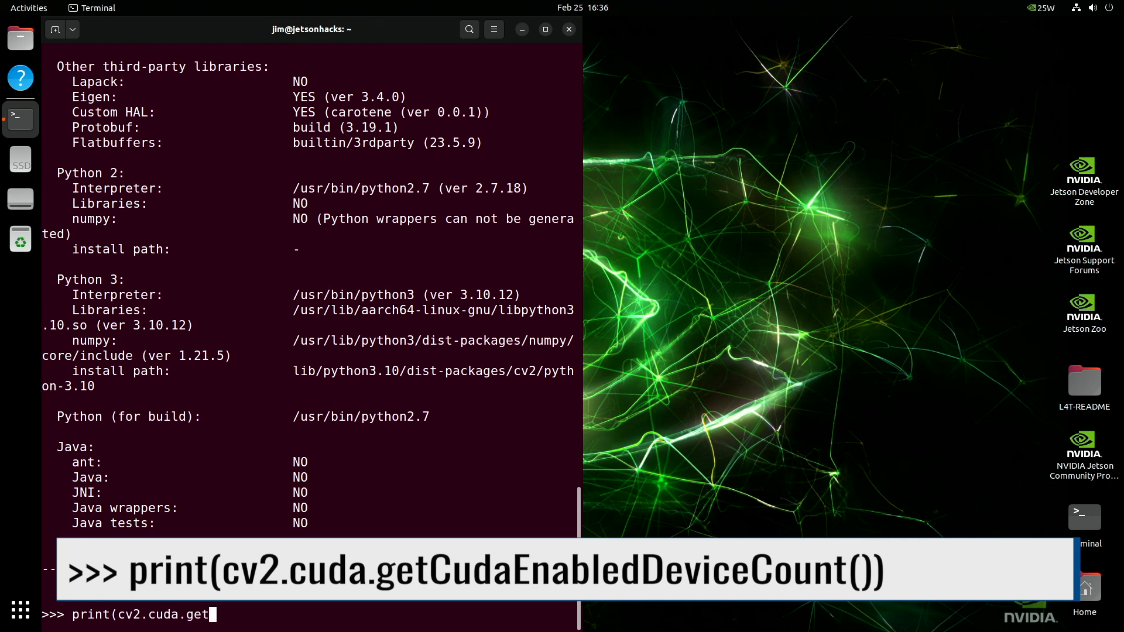
type("CudaEnabledDeviceCount())")
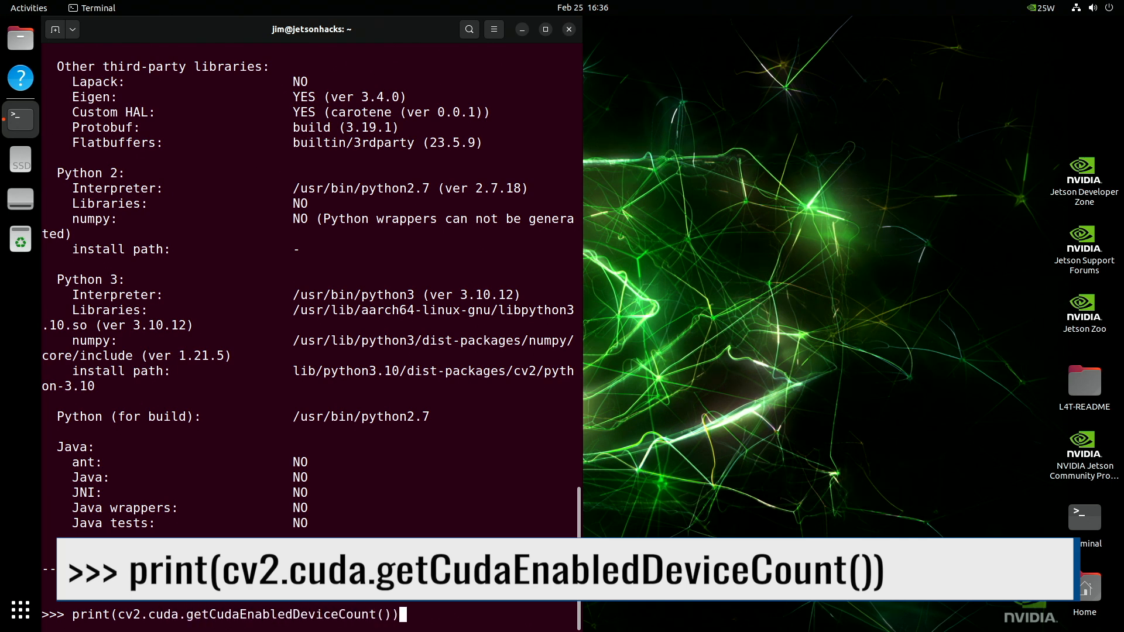
key("Return")
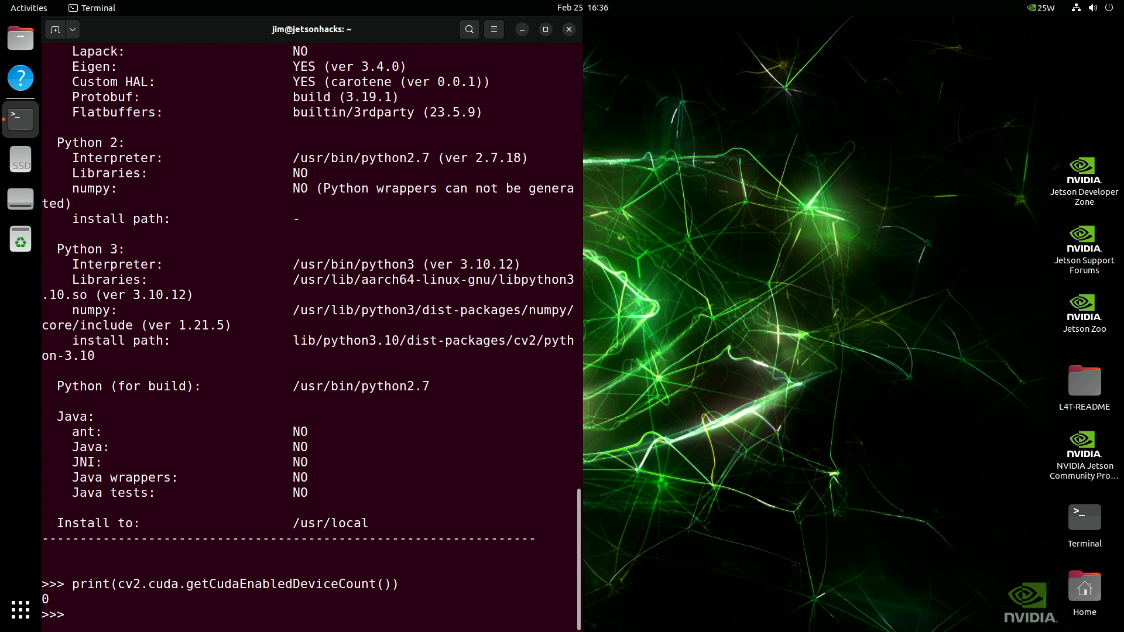
type("build")
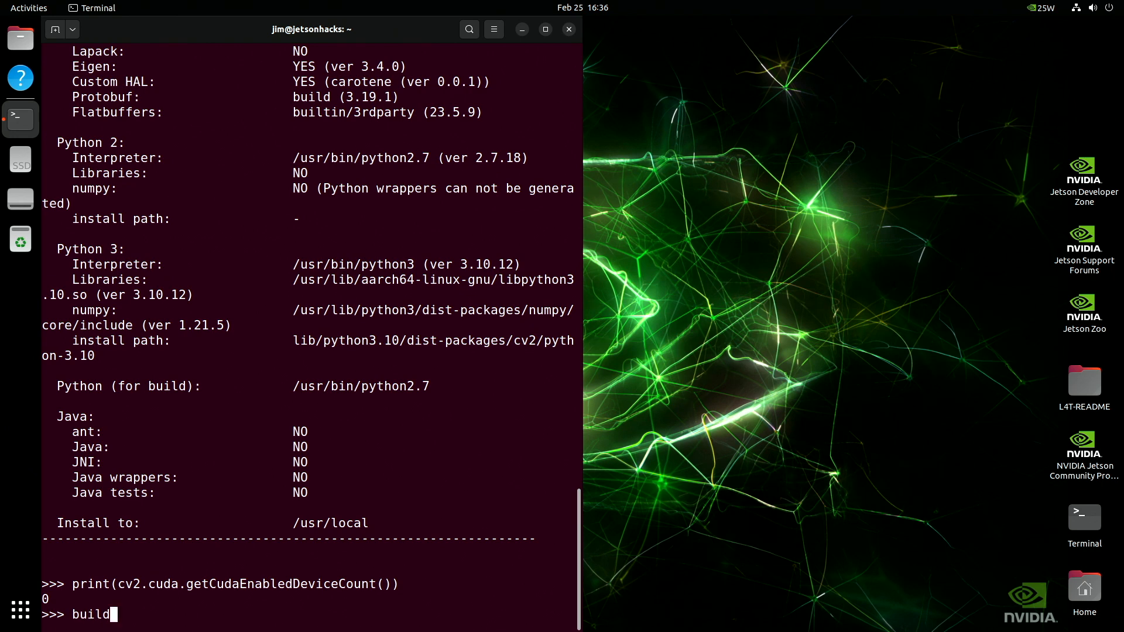
type("_info = cv2.getBuildInformation(")
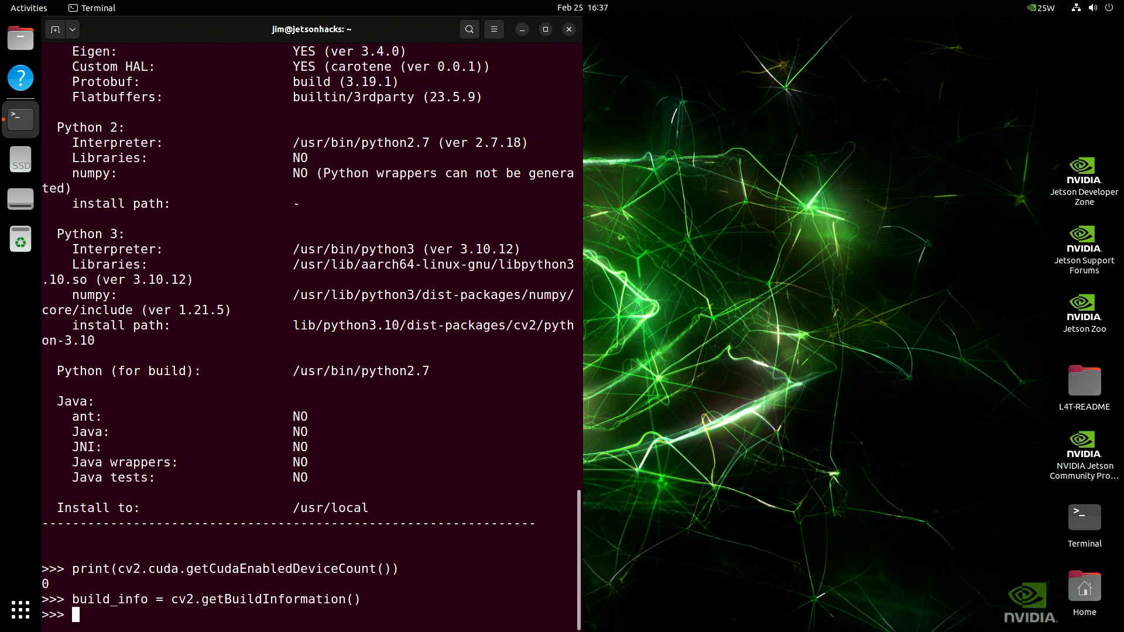
type("print(\"CUDA\"")
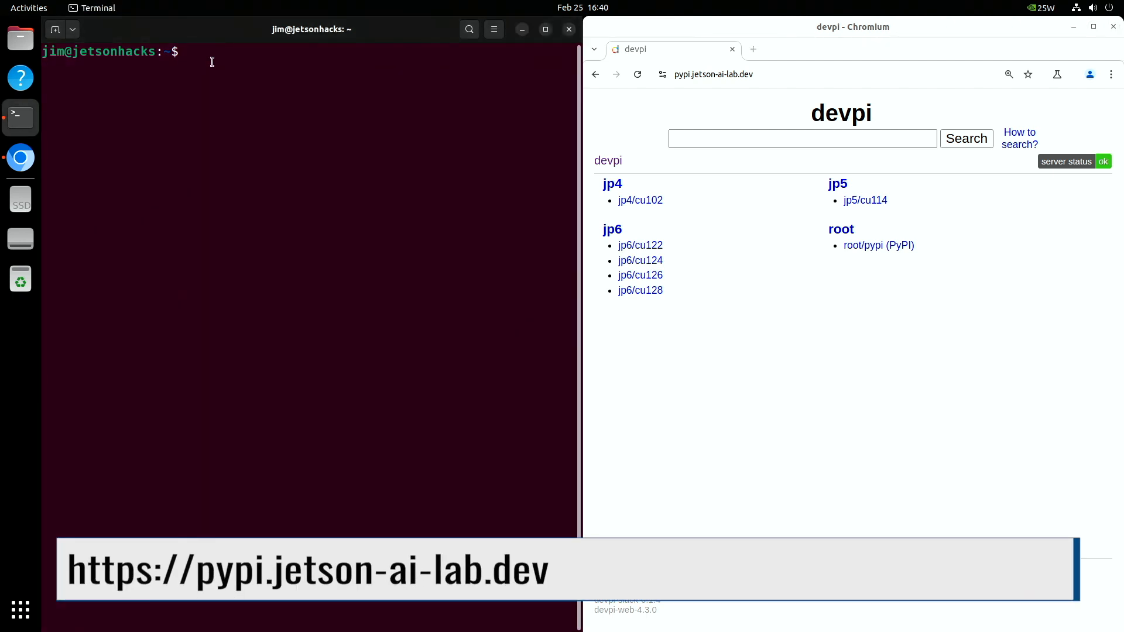
- Install python3-pip with apt, confirming with Y, then pip install -U jetson-stats
type("sudo apt install python3-pip")
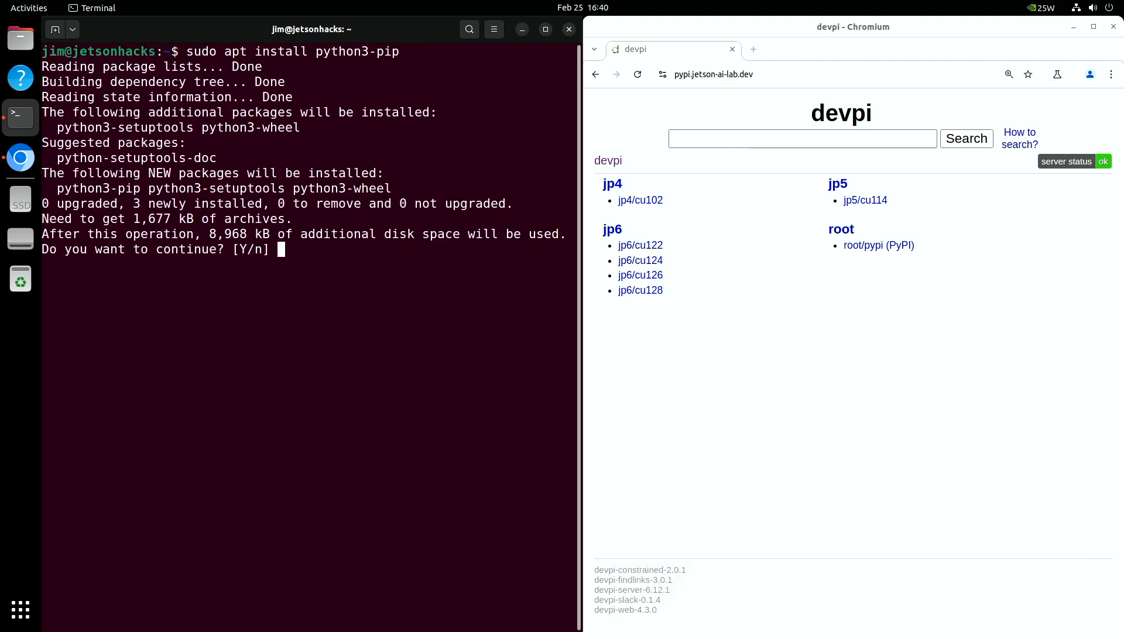
type("Y")
type("sudo")
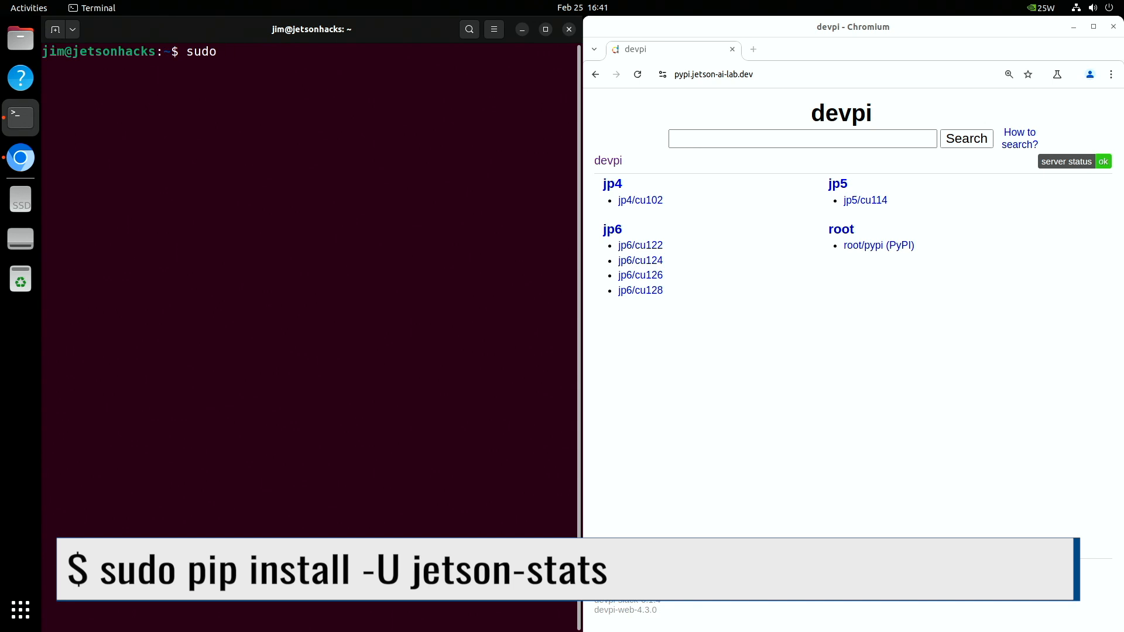
type("pip install -U jetson-stats")
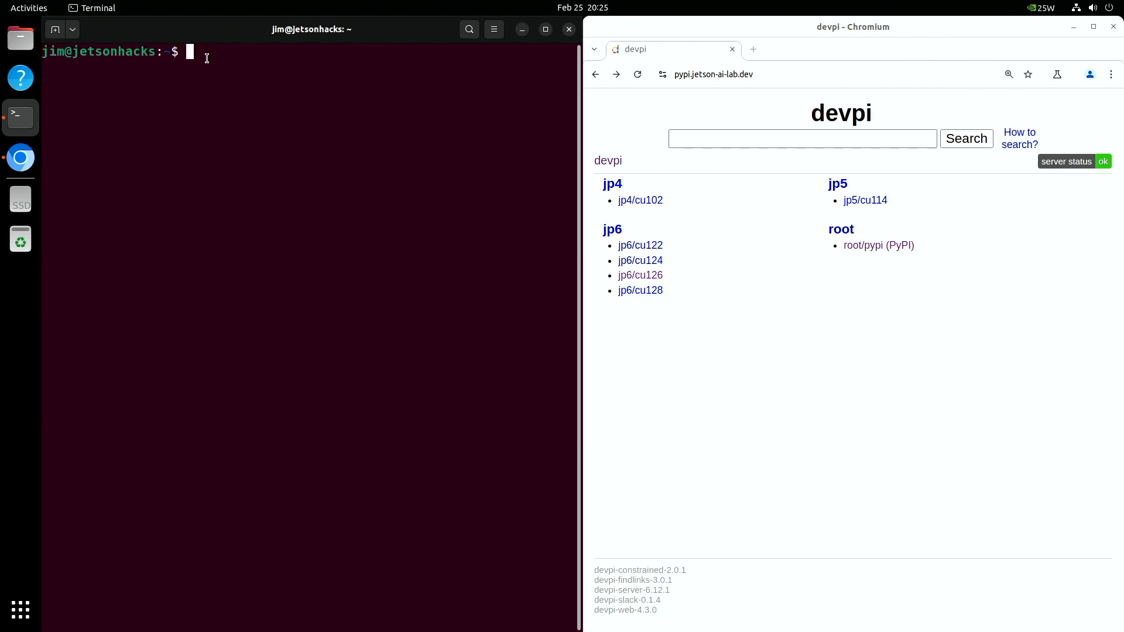
- Check jtop's INFO page for OpenCV 4.8.0 without CUDA, then open the jp6/cu126 index
type("jtop")
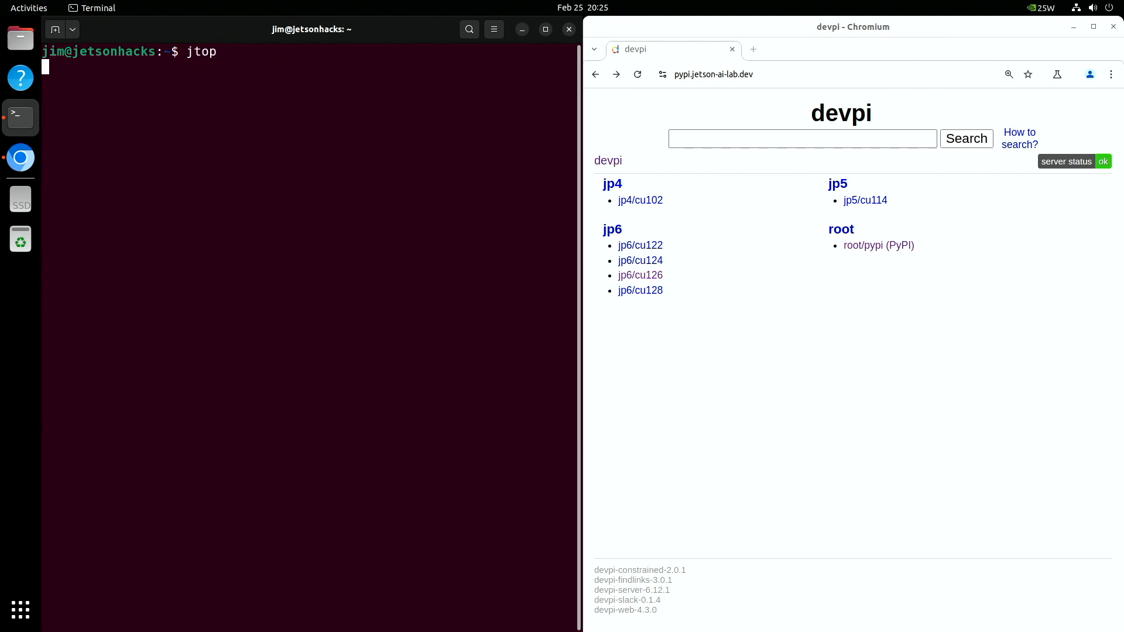
key("Return")
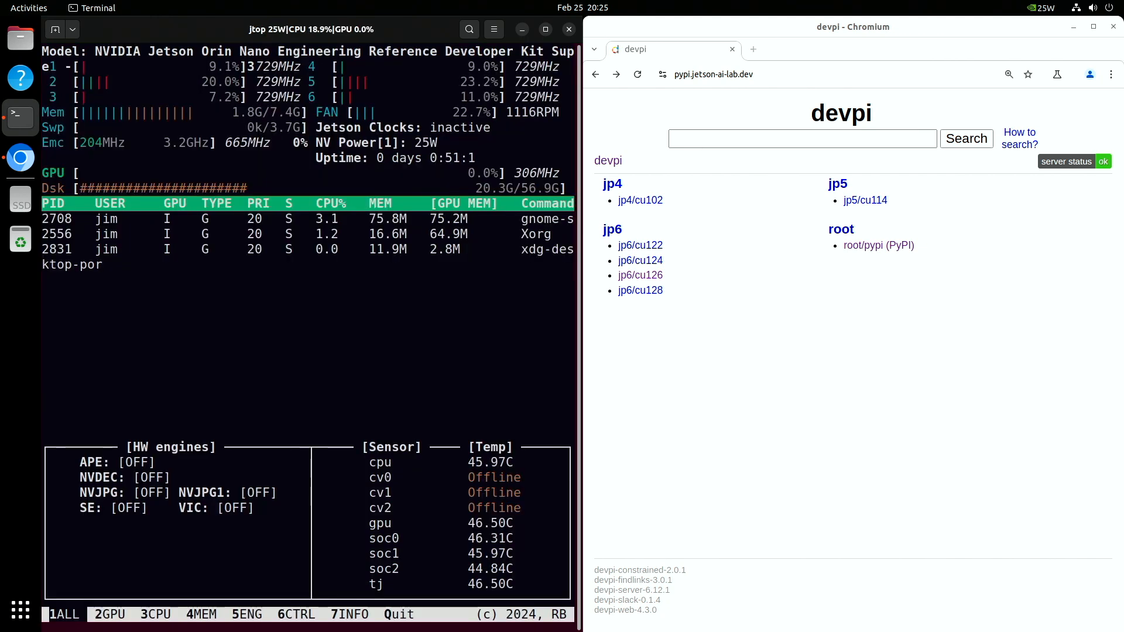
left_click(349, 614)
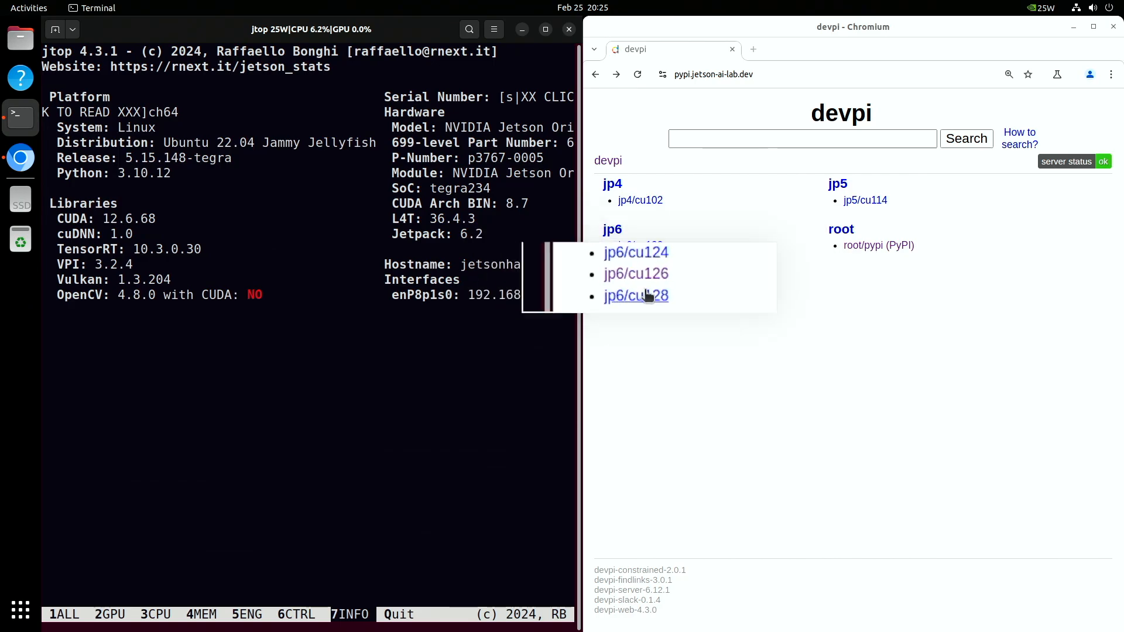
left_click(639, 274)
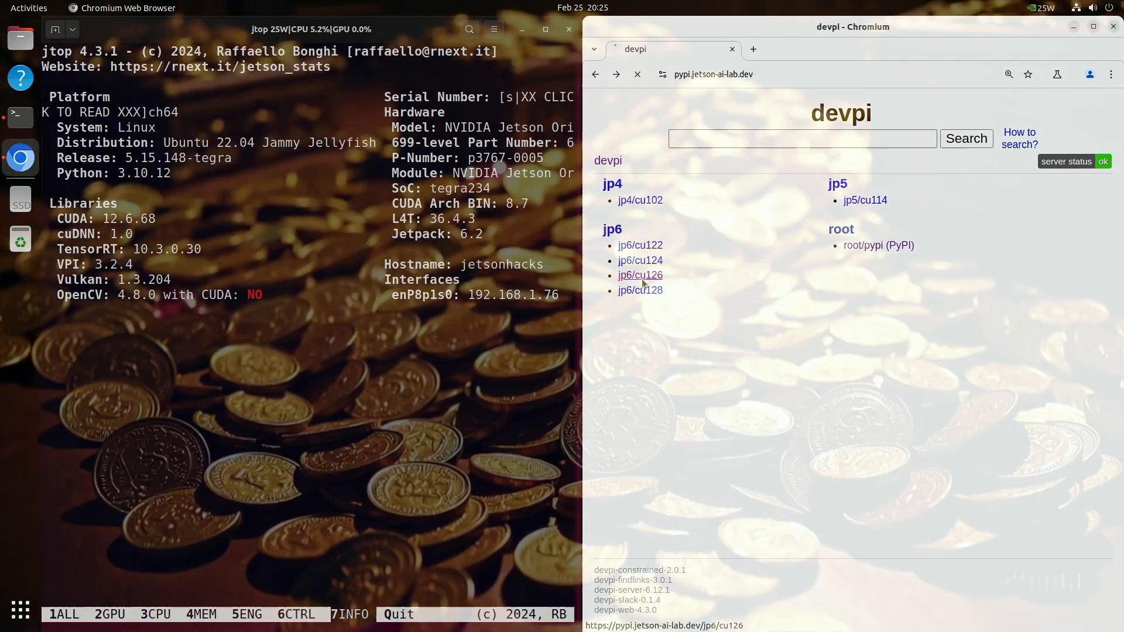
left_click(638, 275)
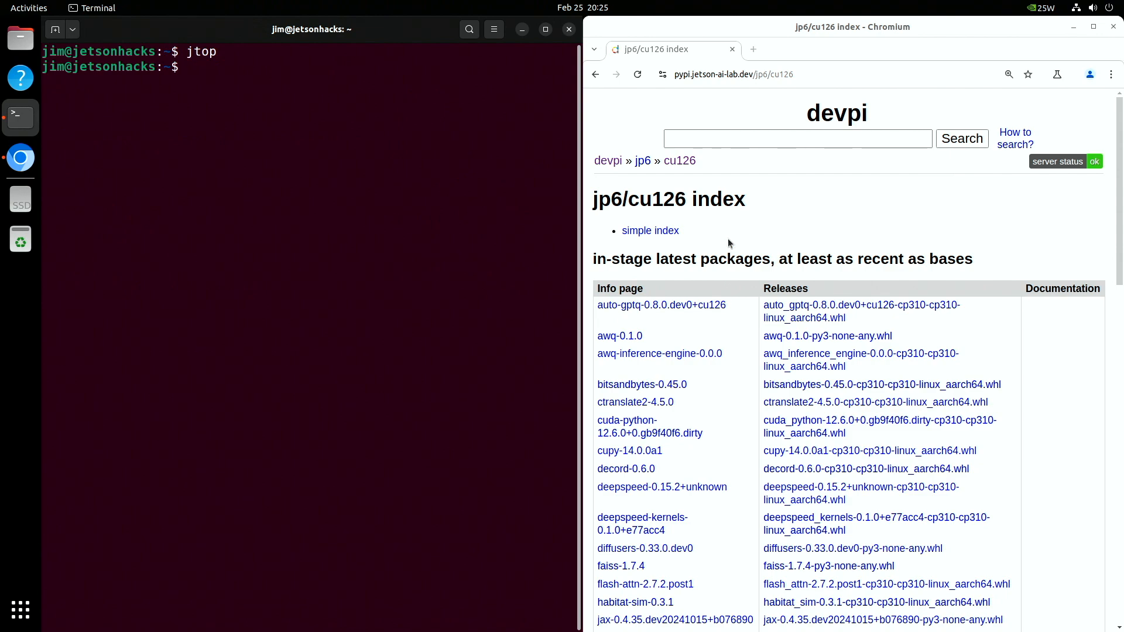
scroll("down", 3)
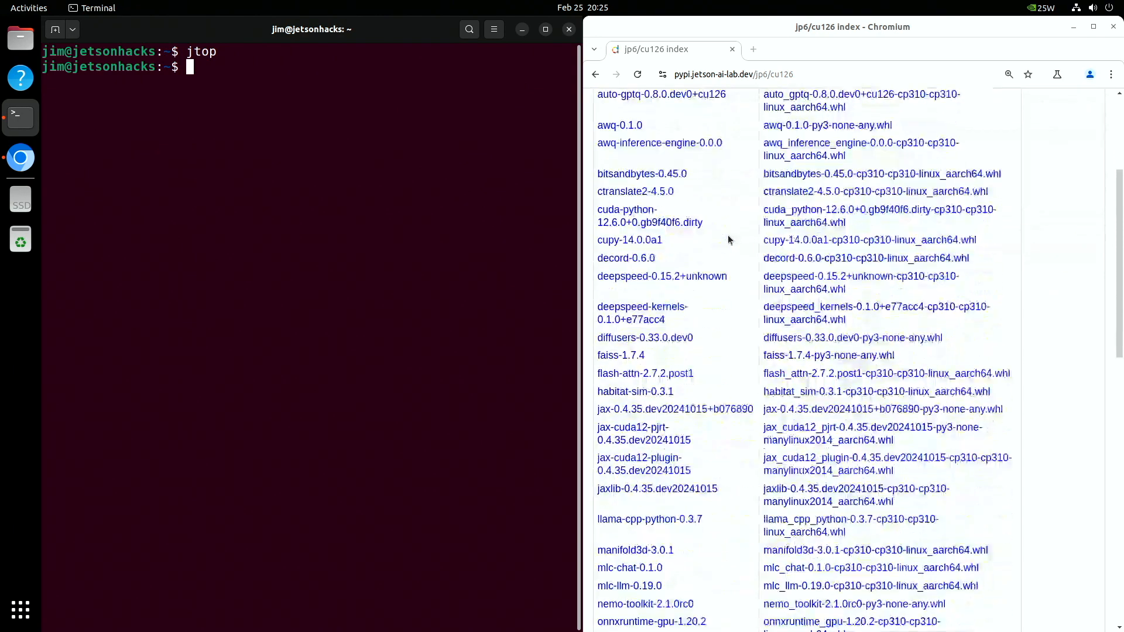
scroll("down", 3)
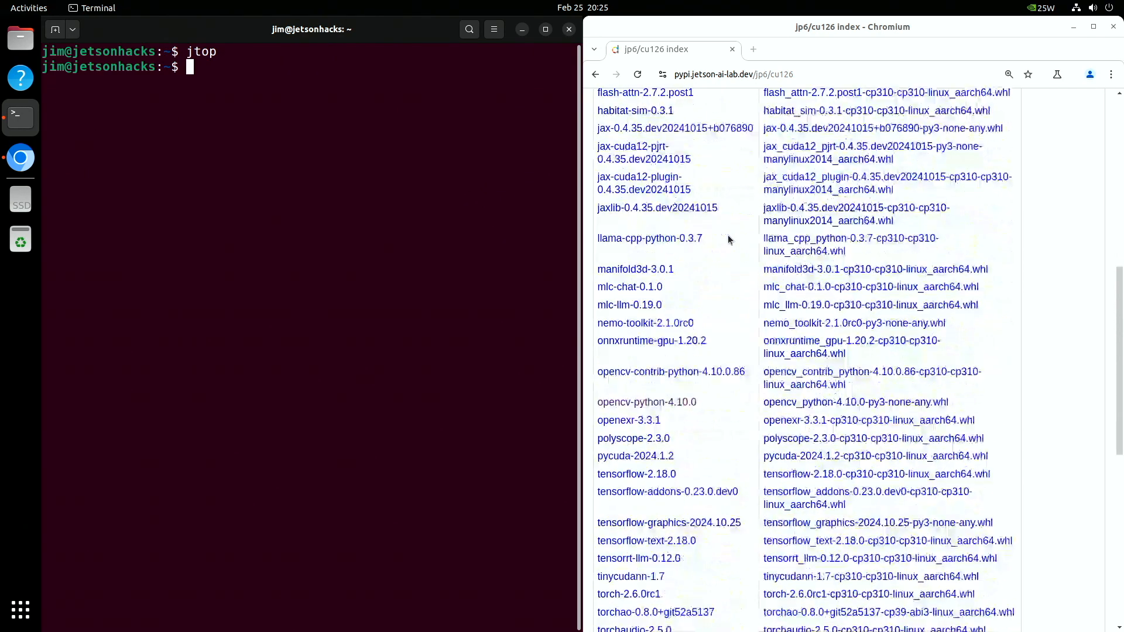
scroll("down", 3)
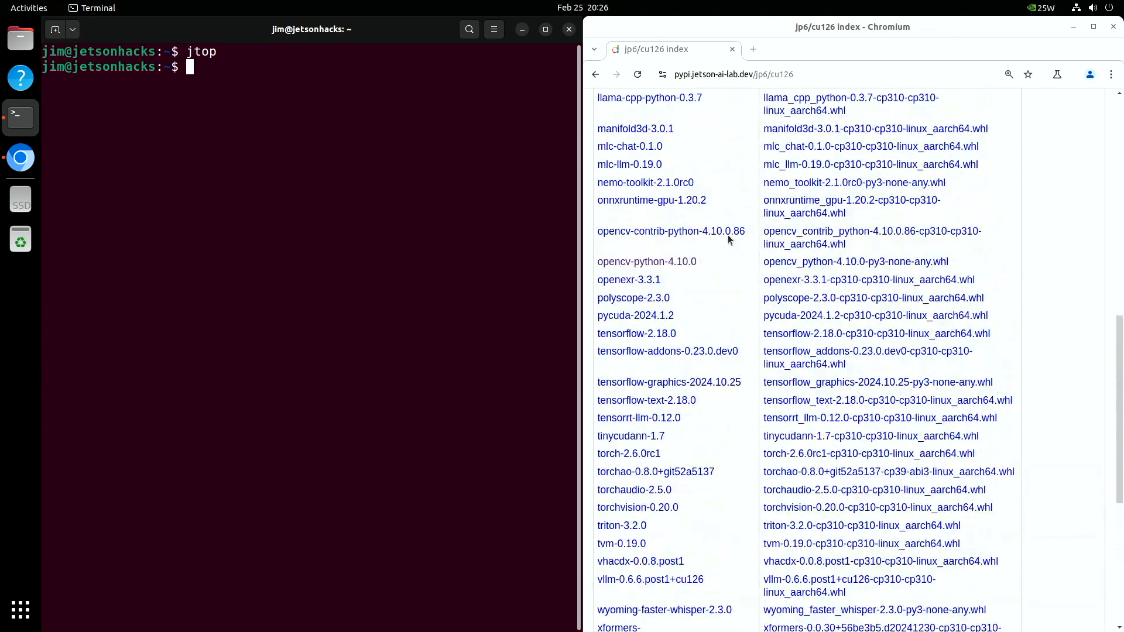
scroll("up", 3)
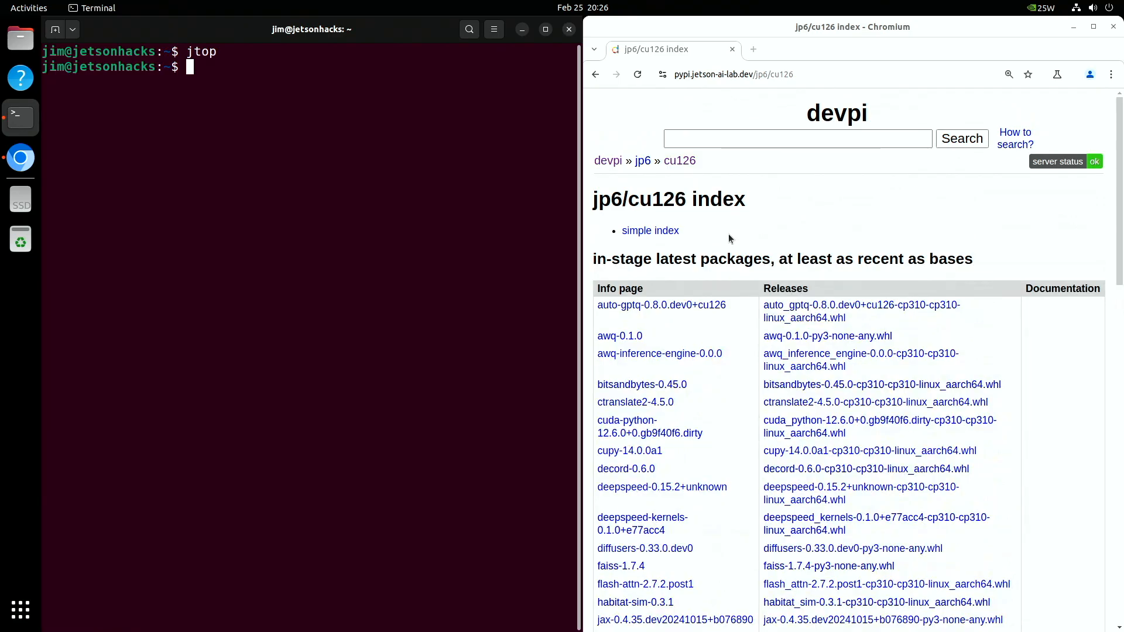
scroll("down", 3)
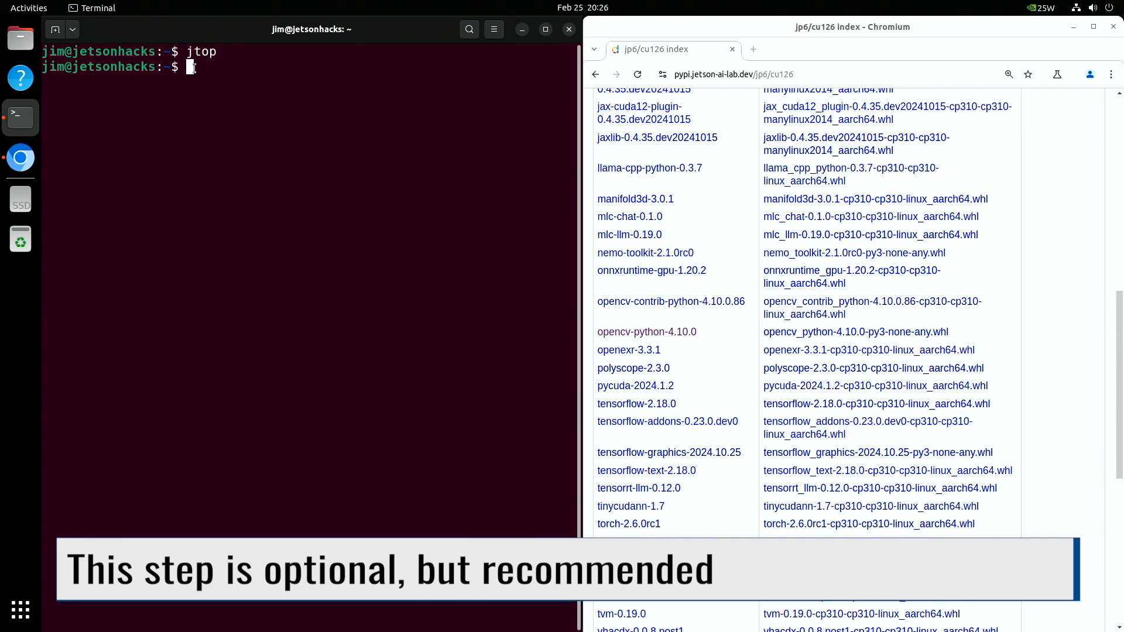
type("gedit .")
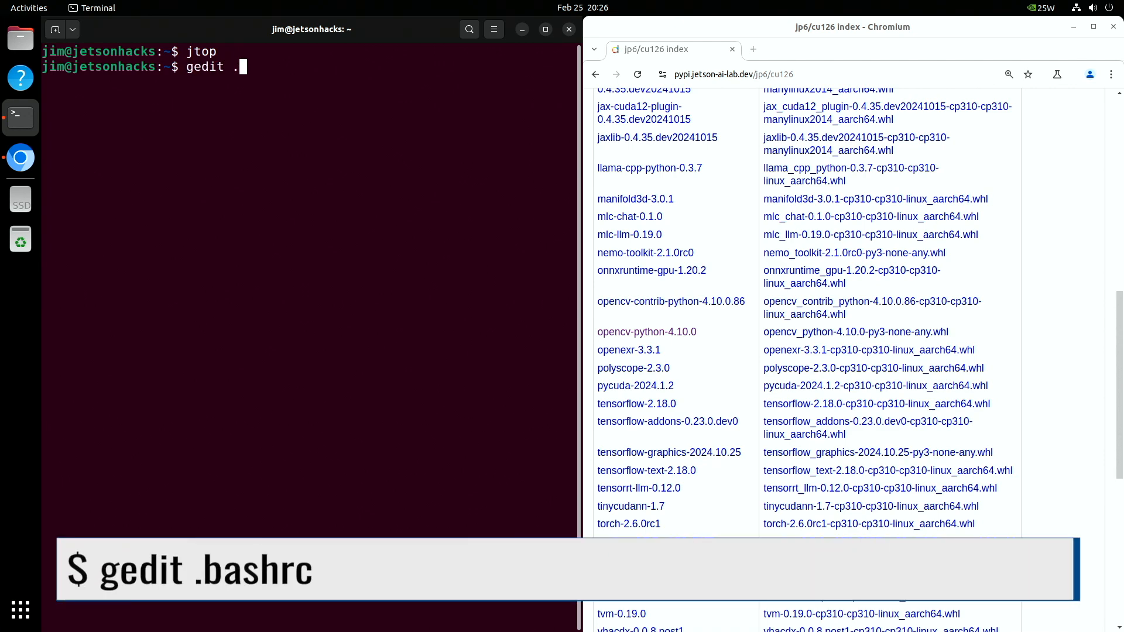
type("bashr")
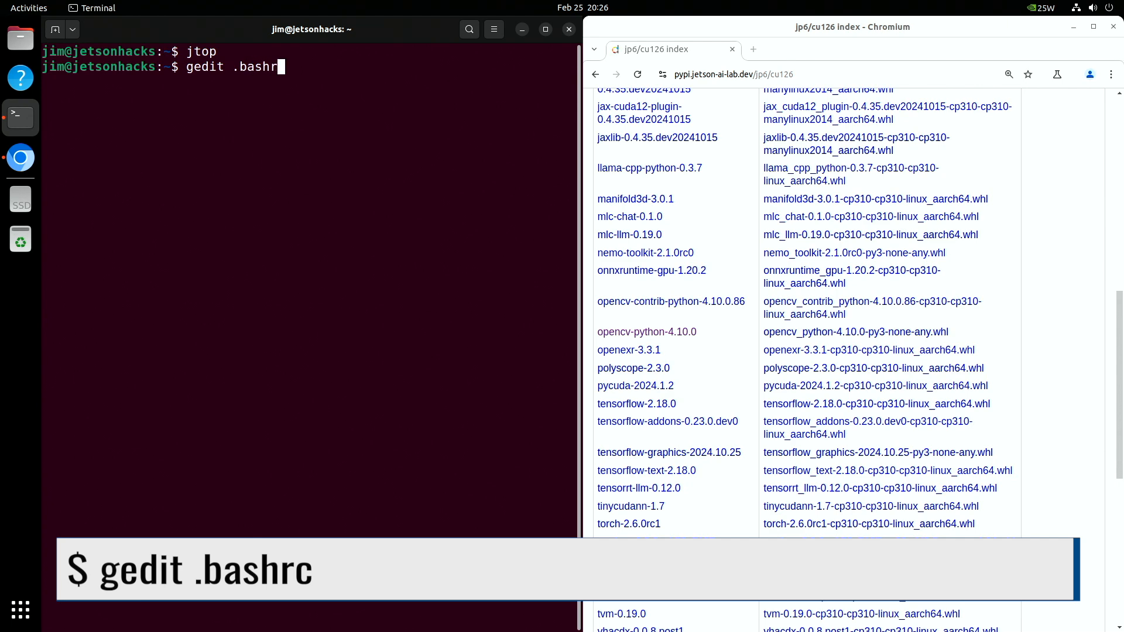
key("Return")
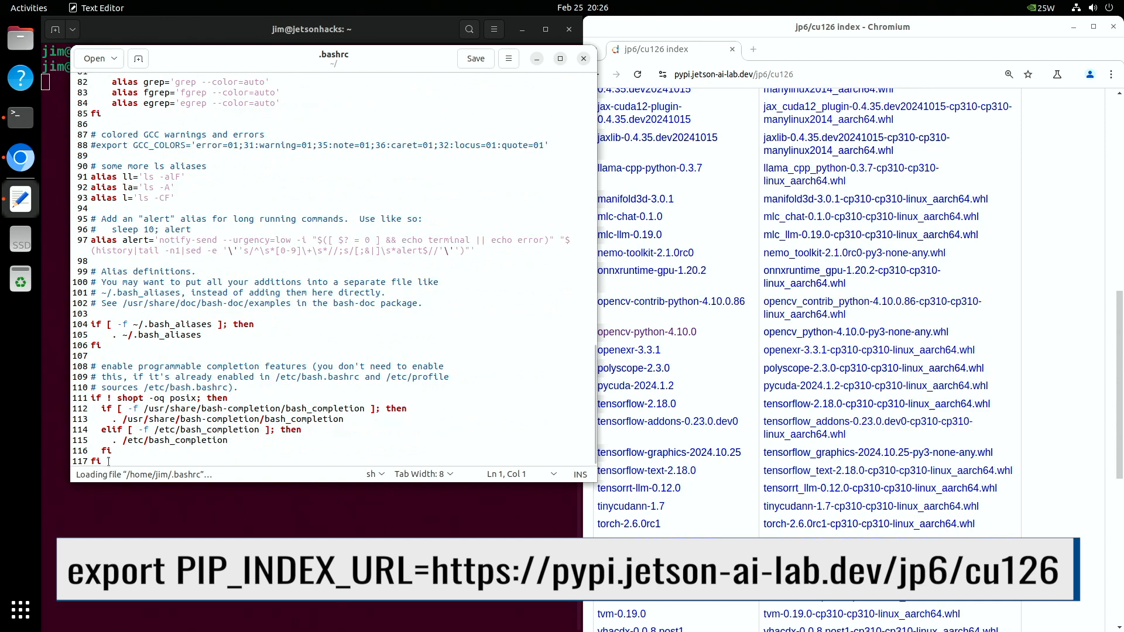
type("export PIP_INDEX_URL=https://pypi.jetson-ai-lab.dev/jp6/cu126")
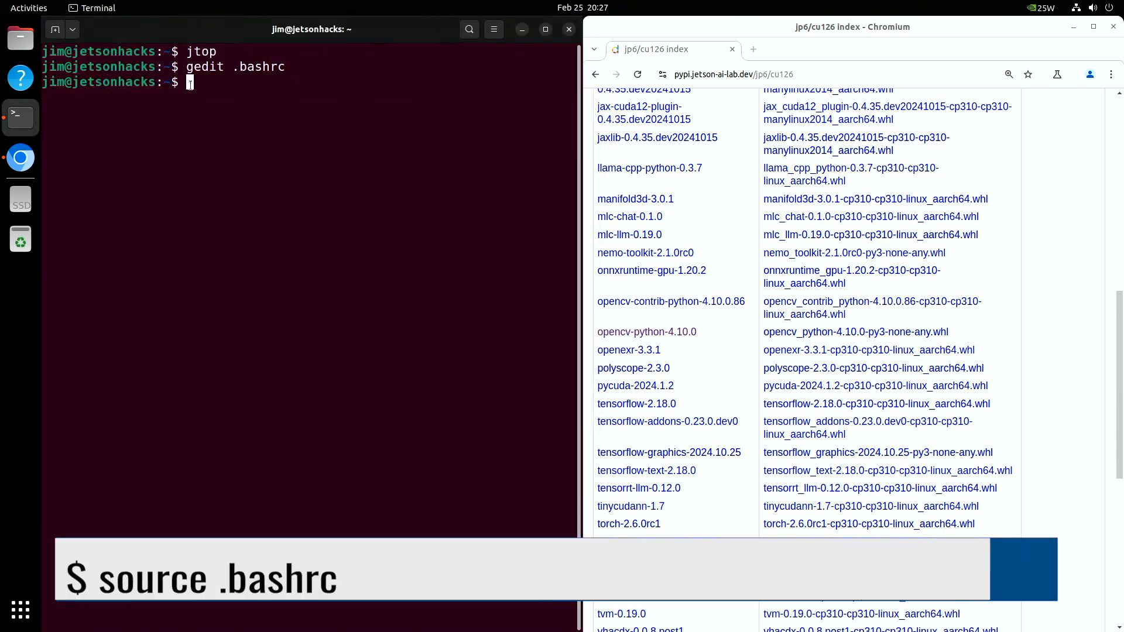
type("sour")
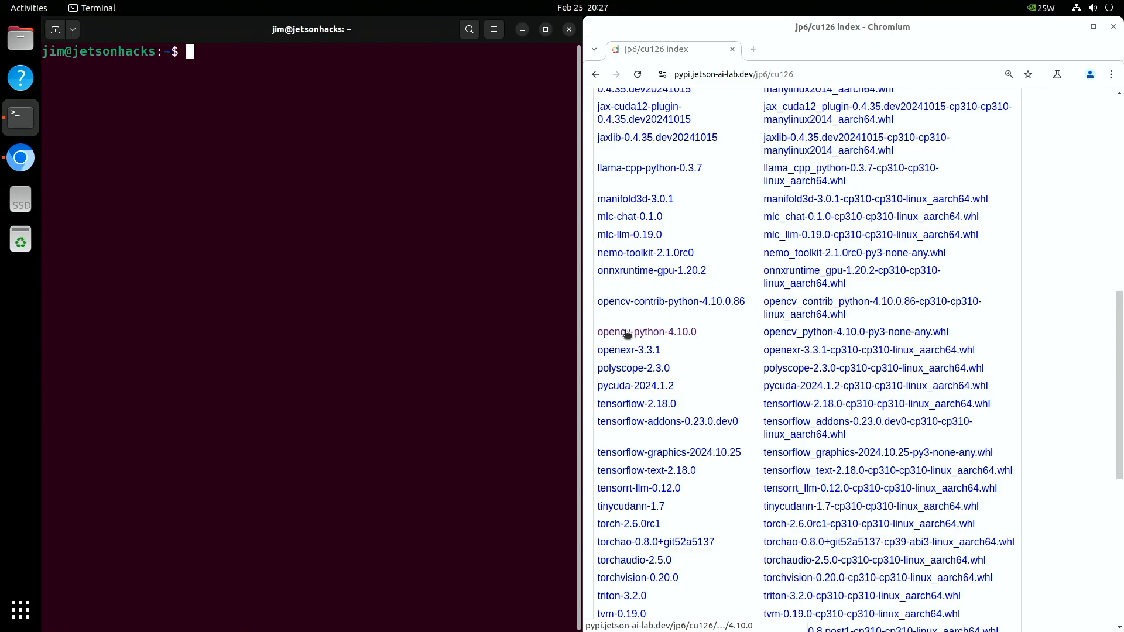
- Open the opencv-python 4.10.0 entry on the jp6/cu126 index and download its wheel
left_click(646, 331)
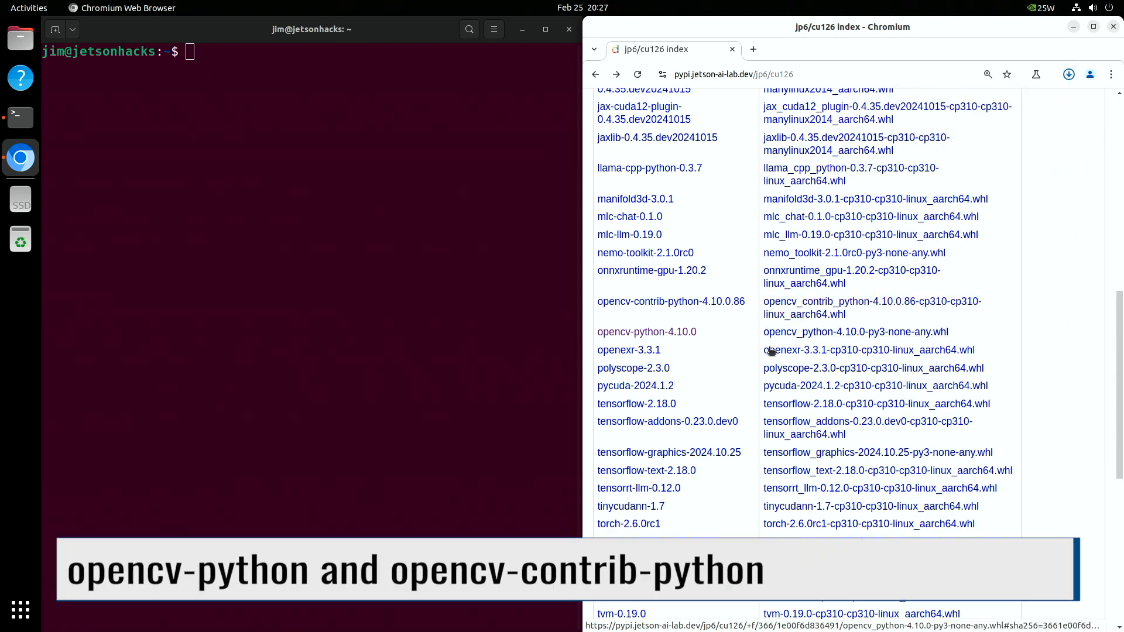
left_click(1068, 74)
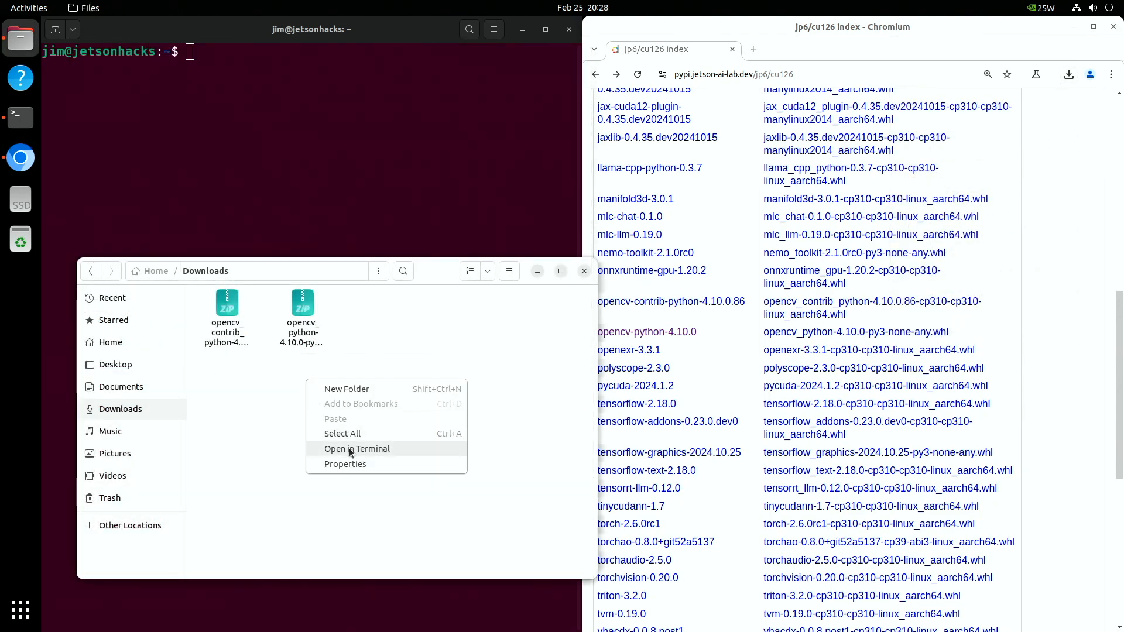
- From a Downloads terminal, pip install the opencv_contrib_python-4.10.0.86 and opencv-python wheels
left_click(356, 448)
type("pip install open")
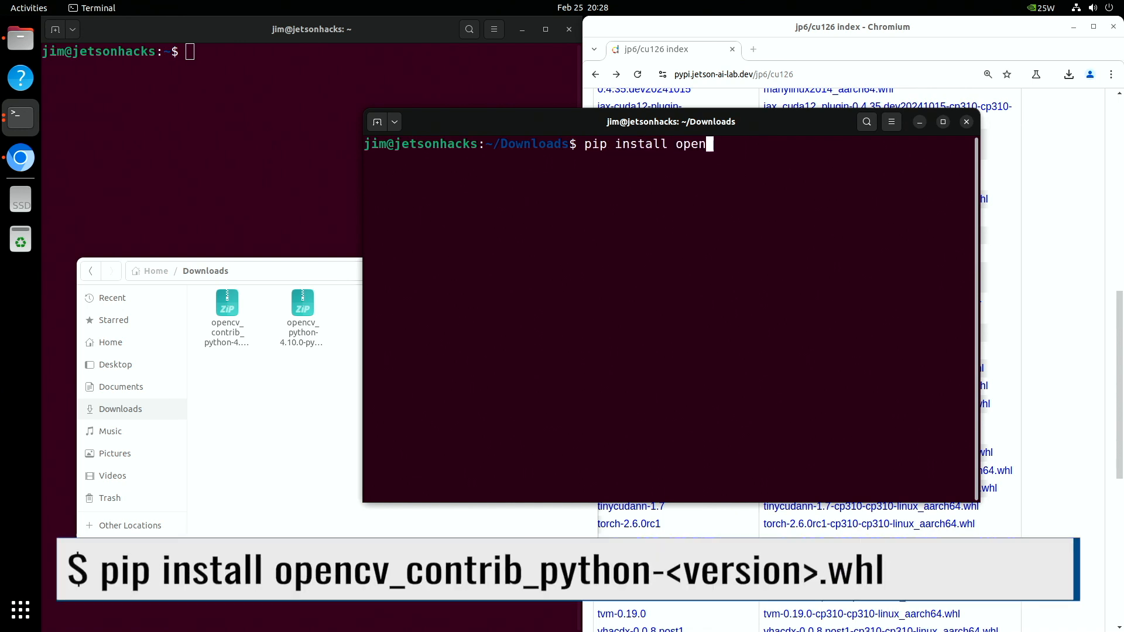
type("cv_contrib_python-4.10.0.86-cp310-cp310-linux_aarch64.whl")
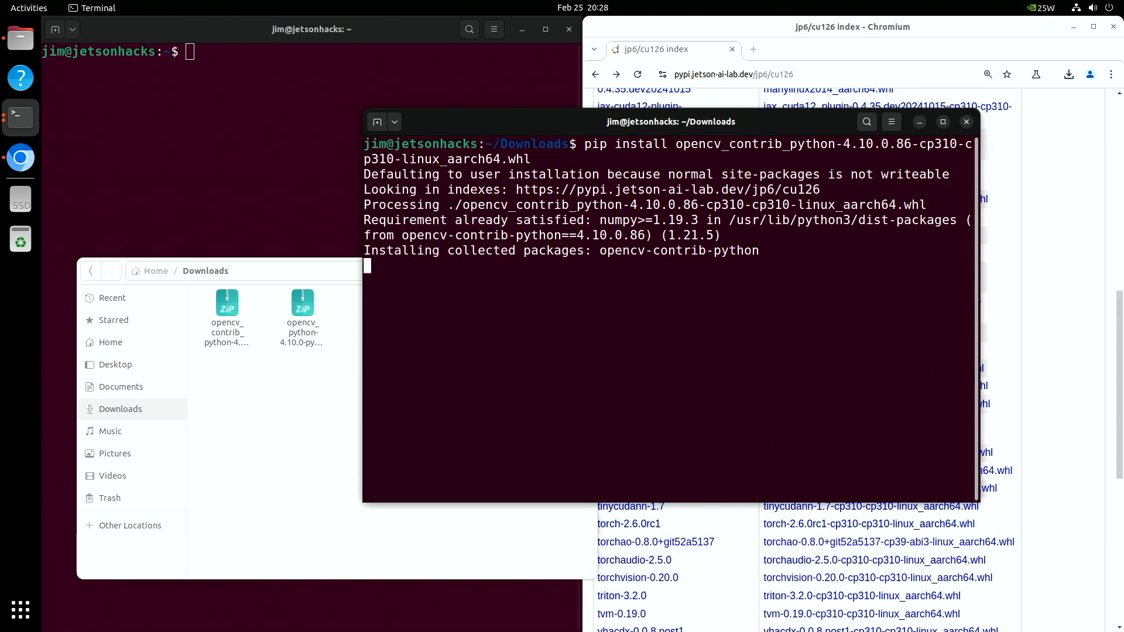
type("pip")
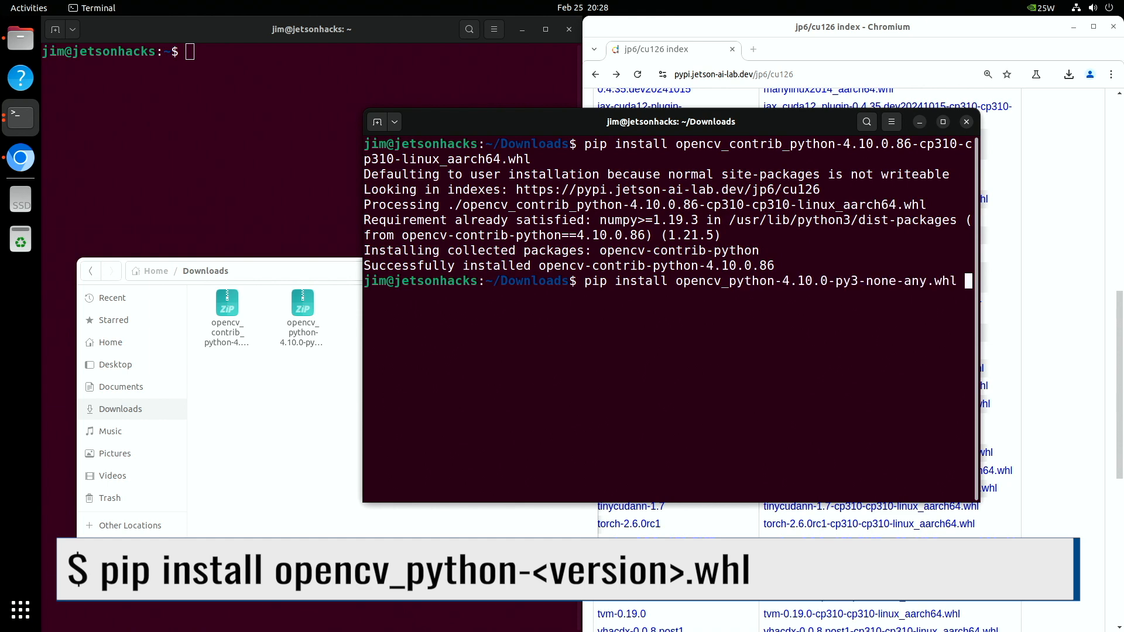
key("Return")
type("python")
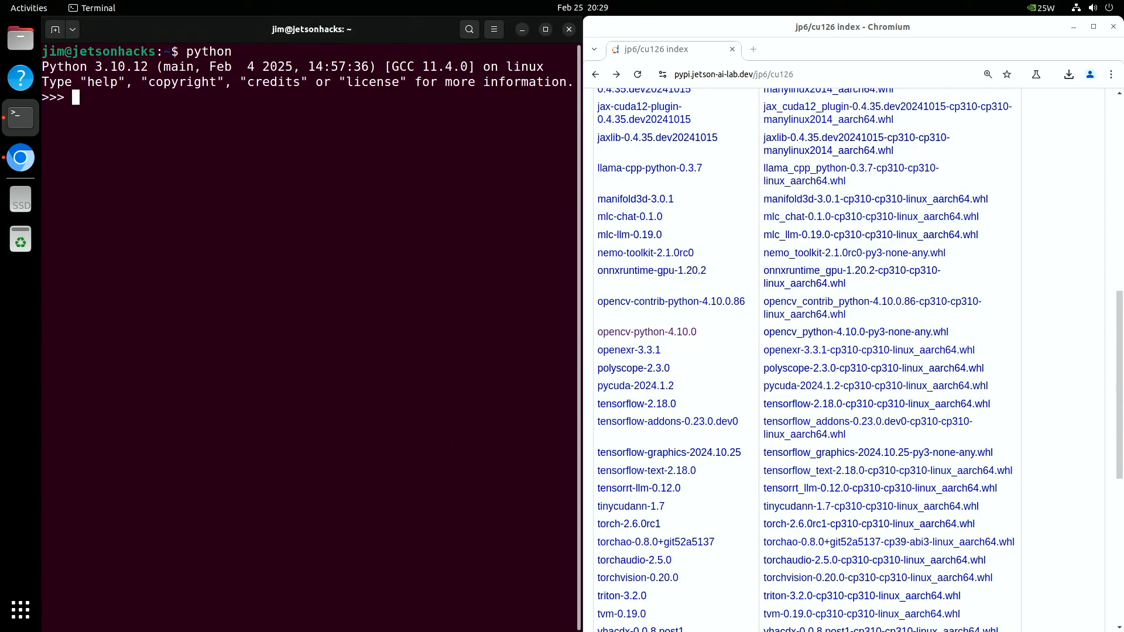
- Enter 'import cv2' at the Python prompt to test the new OpenCV
type("import cv")
type("pip show")
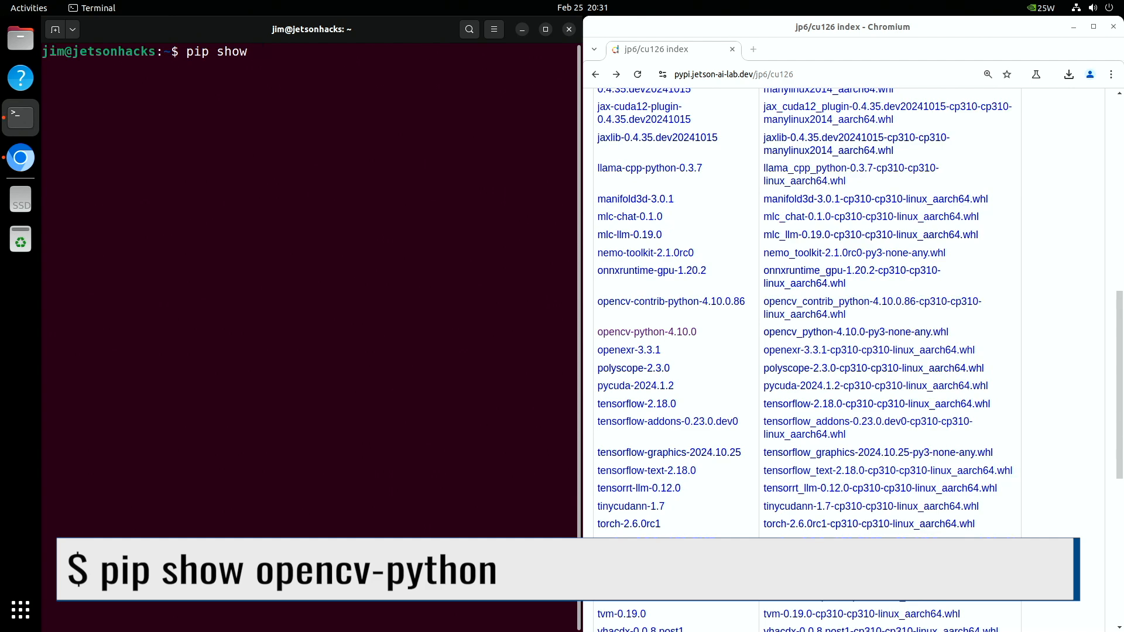
- Verify opencv-python 4.10.0 with pip show, then ldd cv2.abi3.so in site-packages/cv2
type("opencv-python")
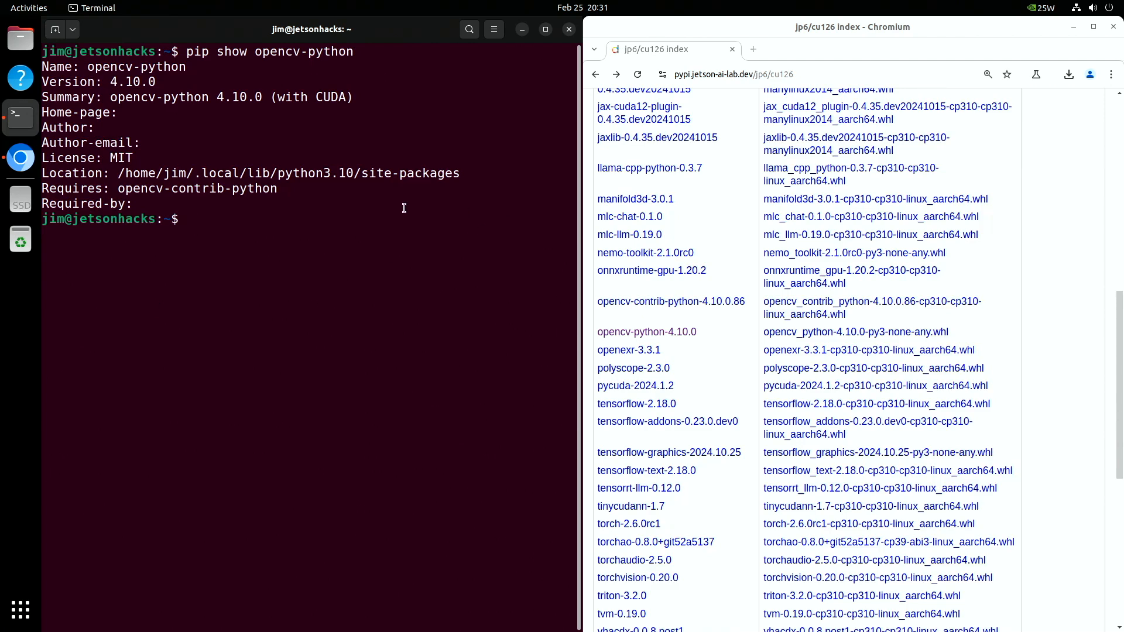
double_click(229, 173)
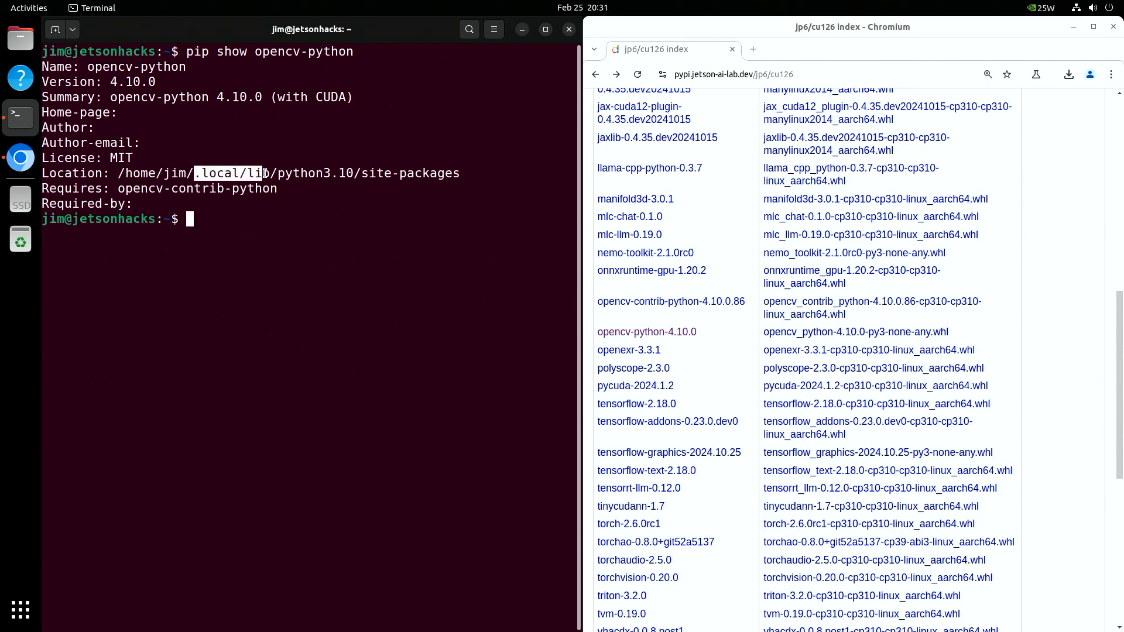
type("cd")
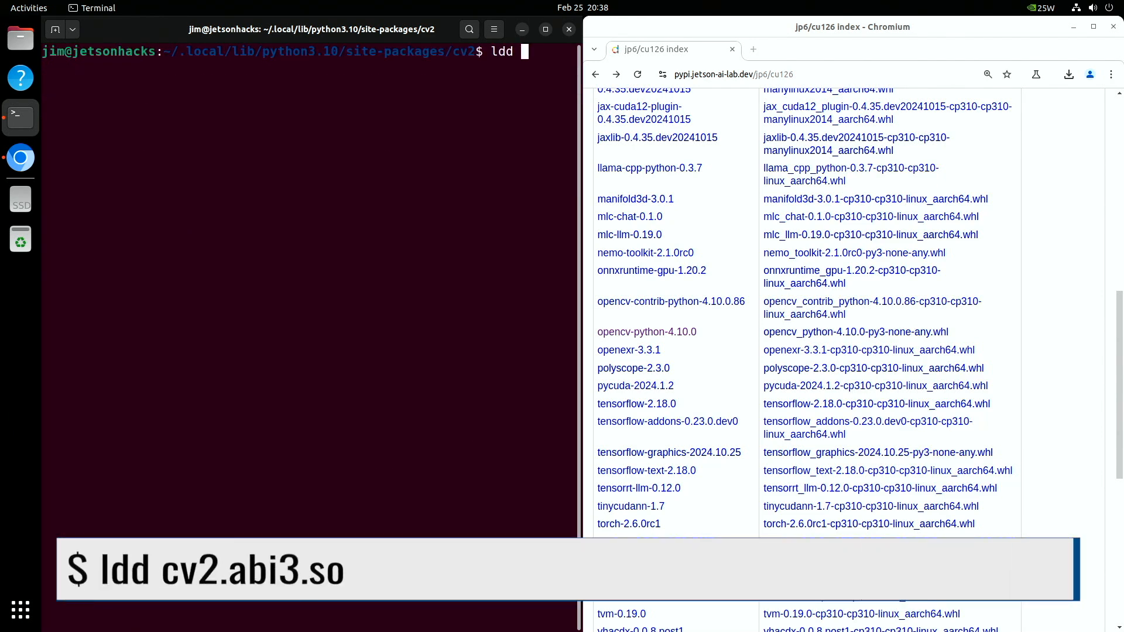
type("cv")
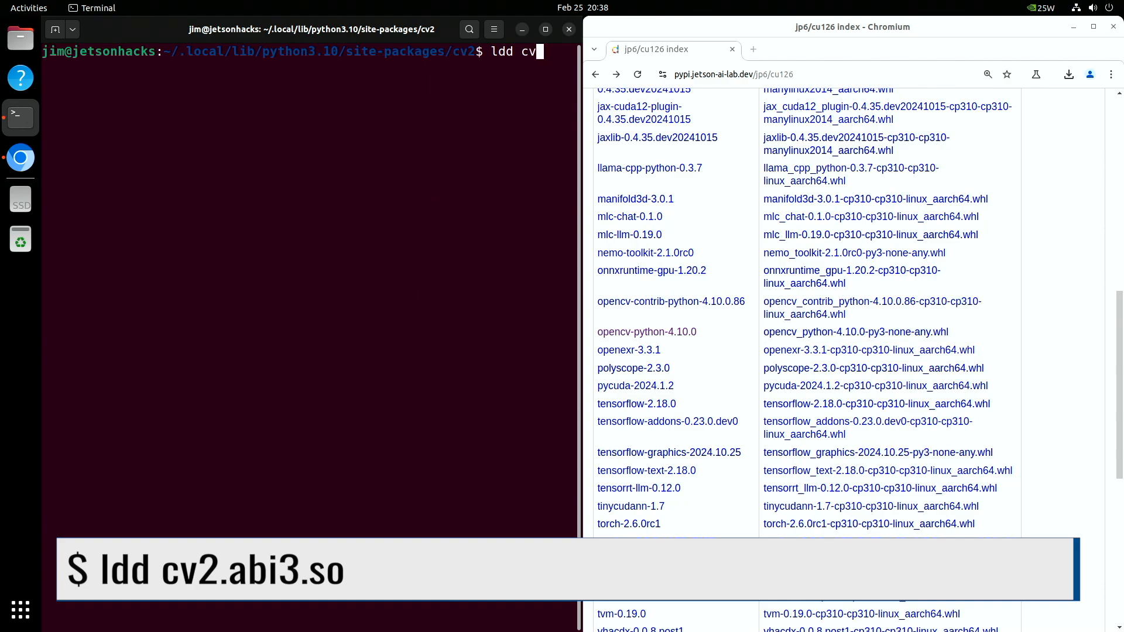
key("Return")
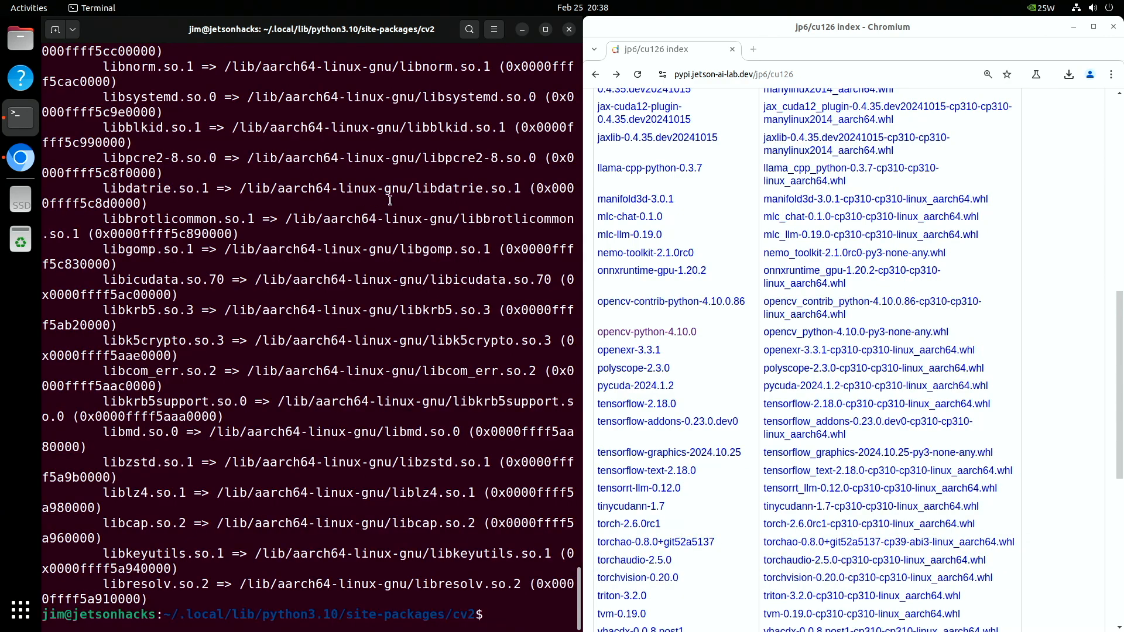
left_click(545, 29)
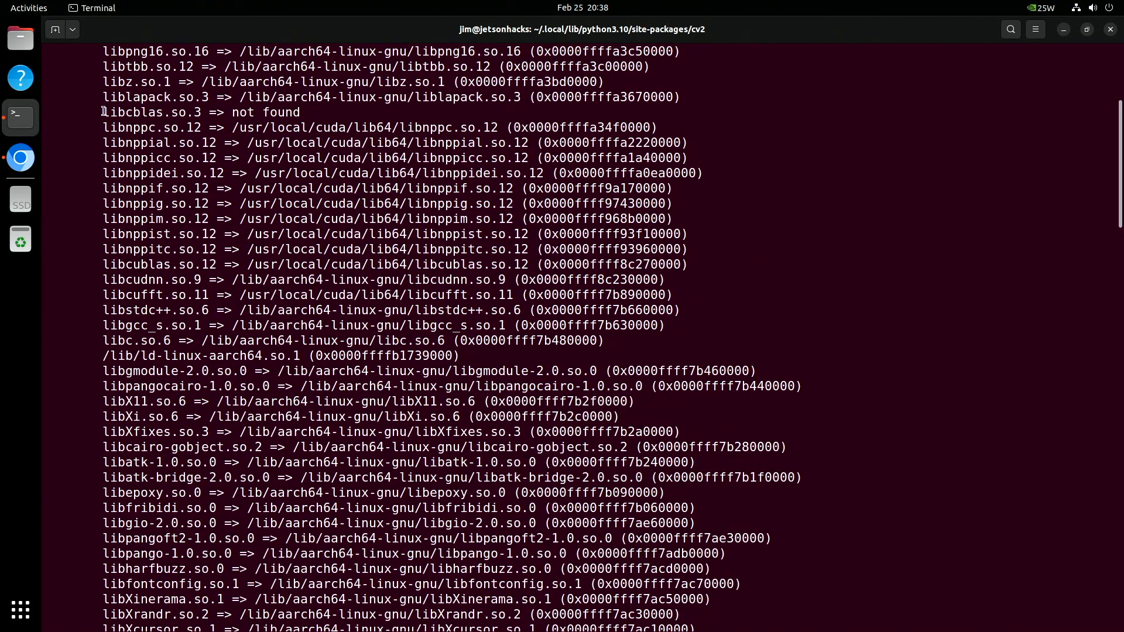
- Run 'ldd cv2.abi3.so | grep "not found"' to list libhdf5_serial, libtesseract and libcblas missing
double_click(201, 112)
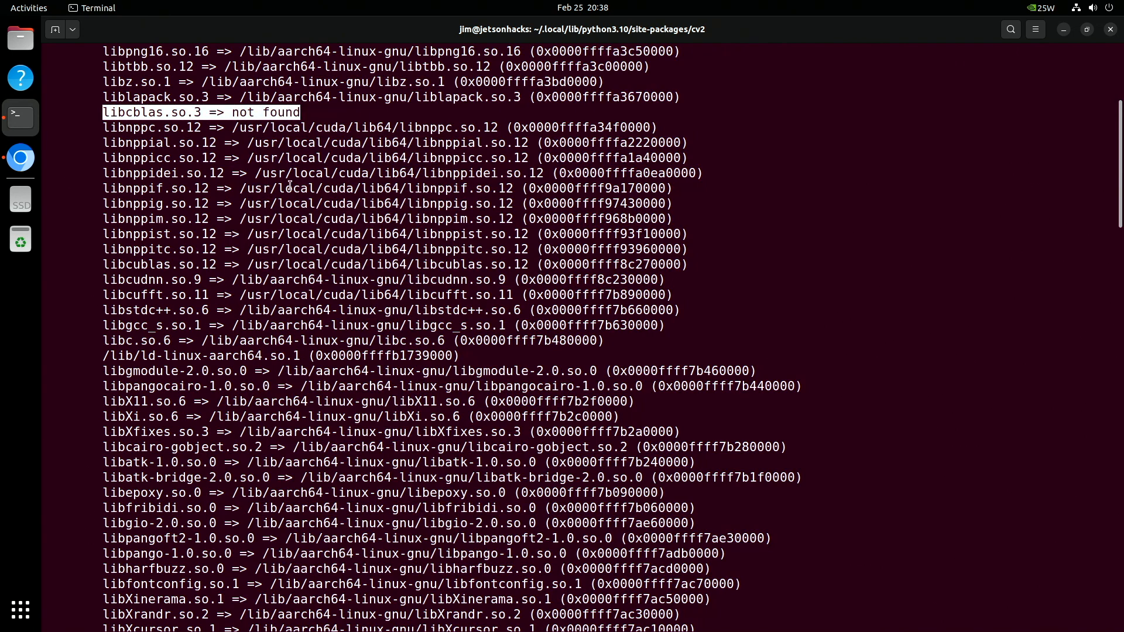
type("ldd cv2.abi3.so")
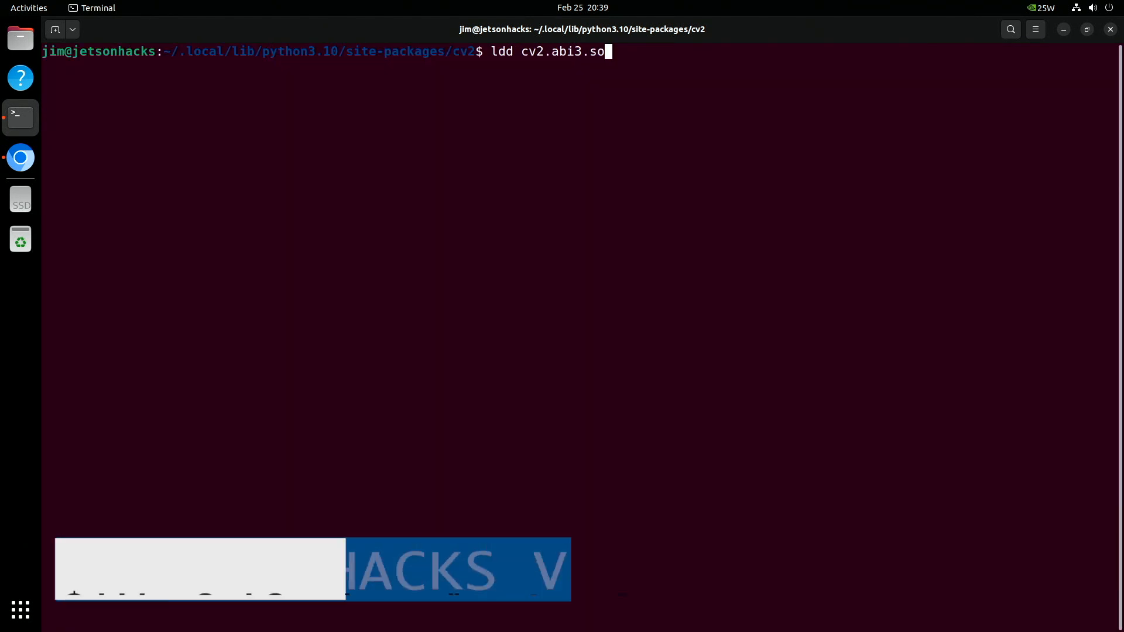
type("| grep")
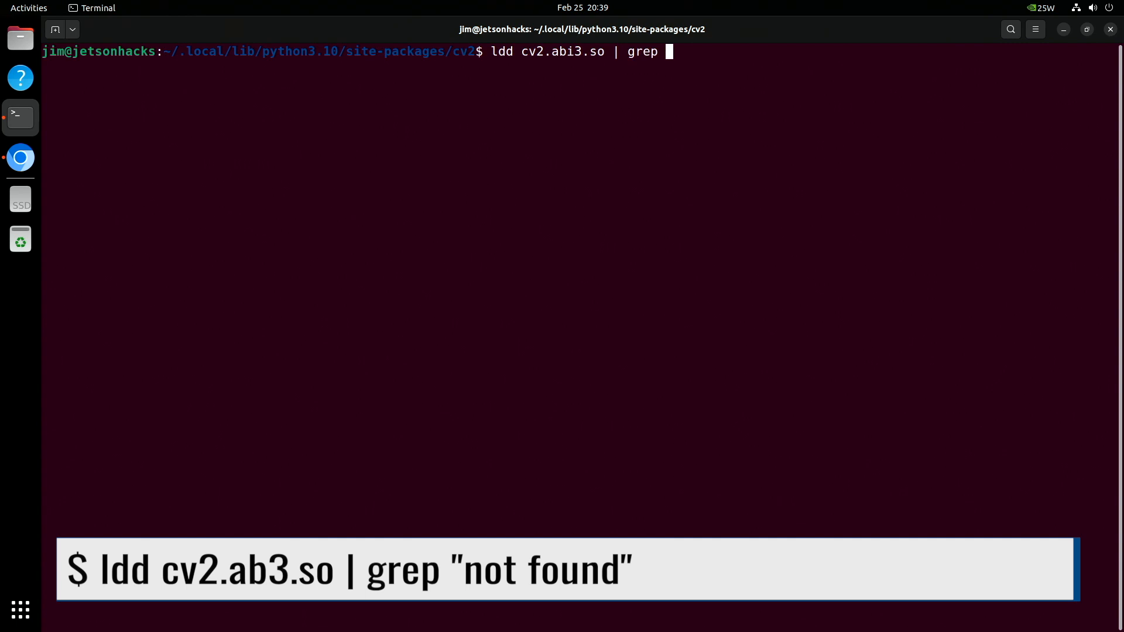
type("\"not found\"")
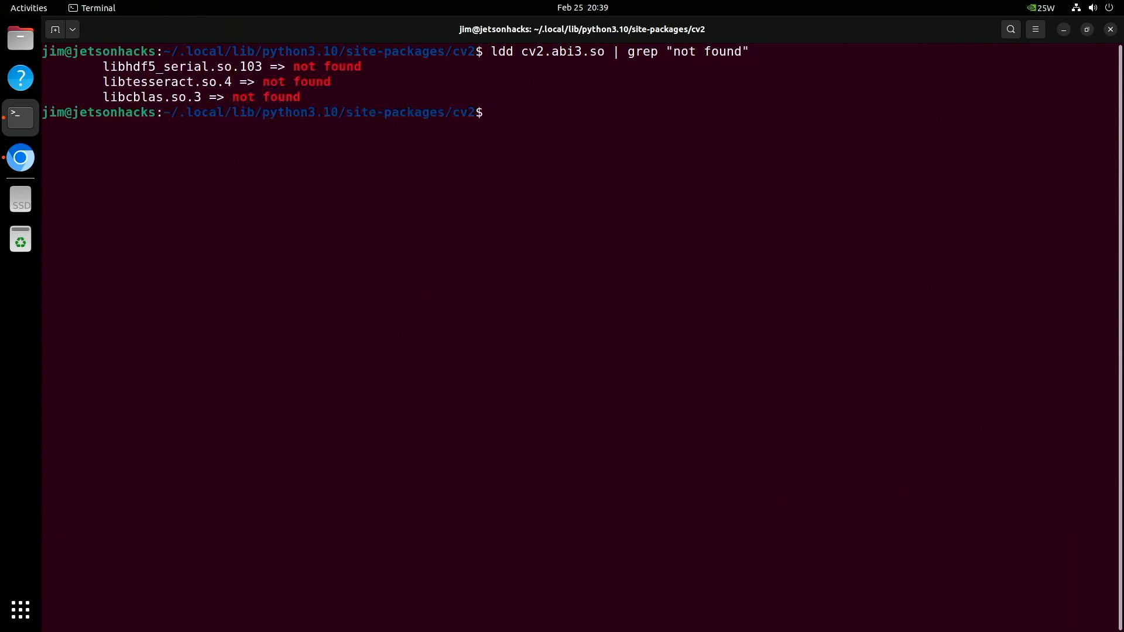
type("apt search libhdf5")
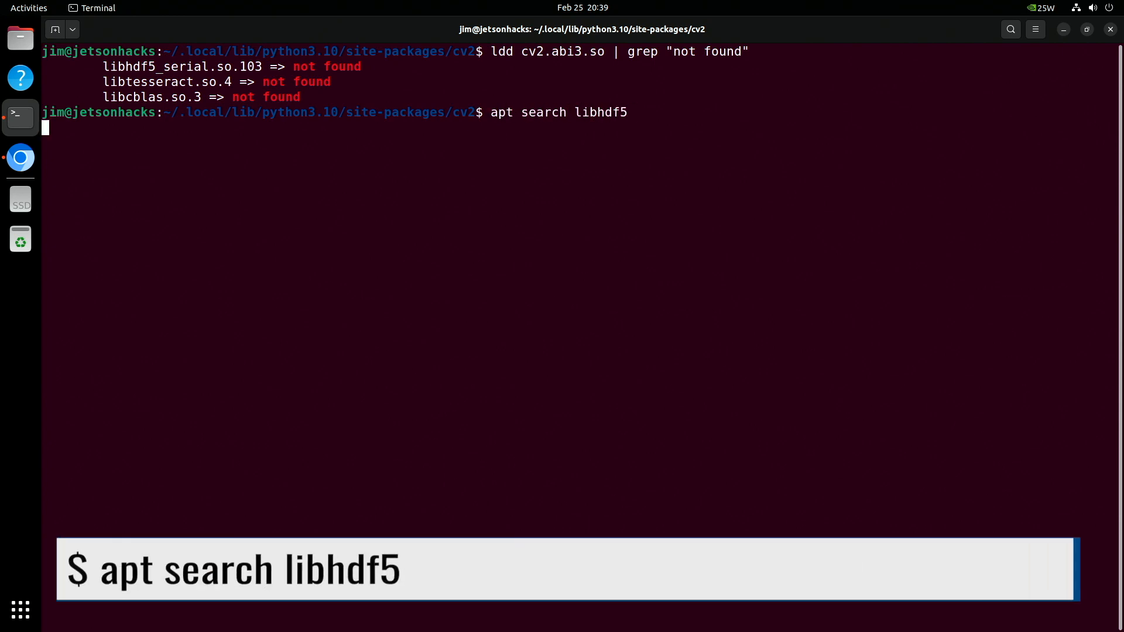
- Search apt for libhdf5 and install the libhdf5-dev package
key("Return")
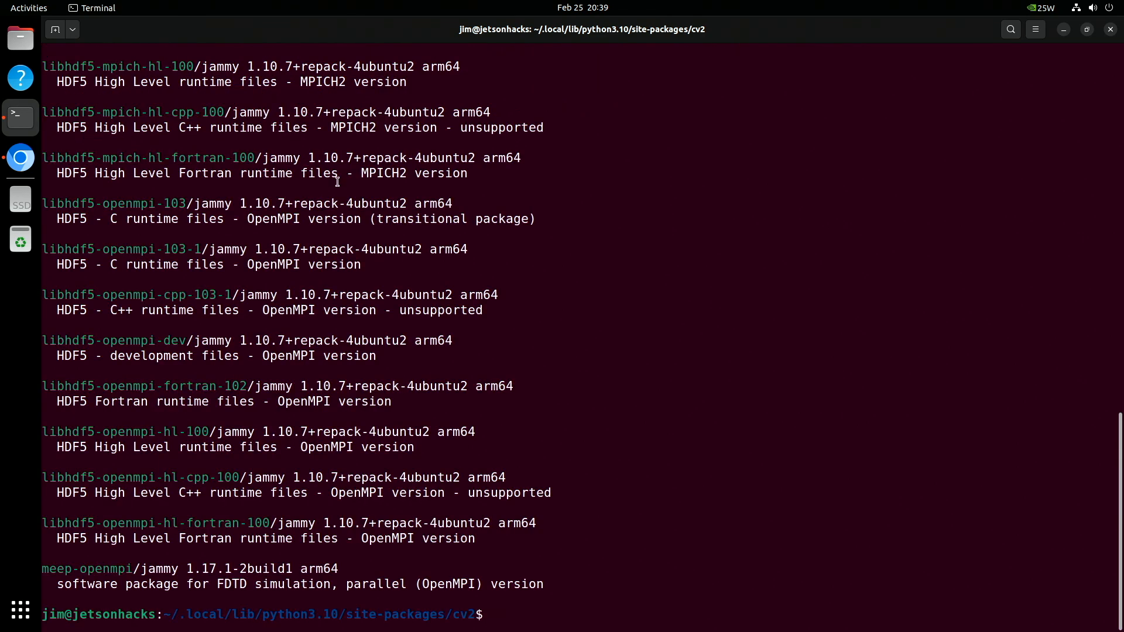
type("apt search libhdf5")
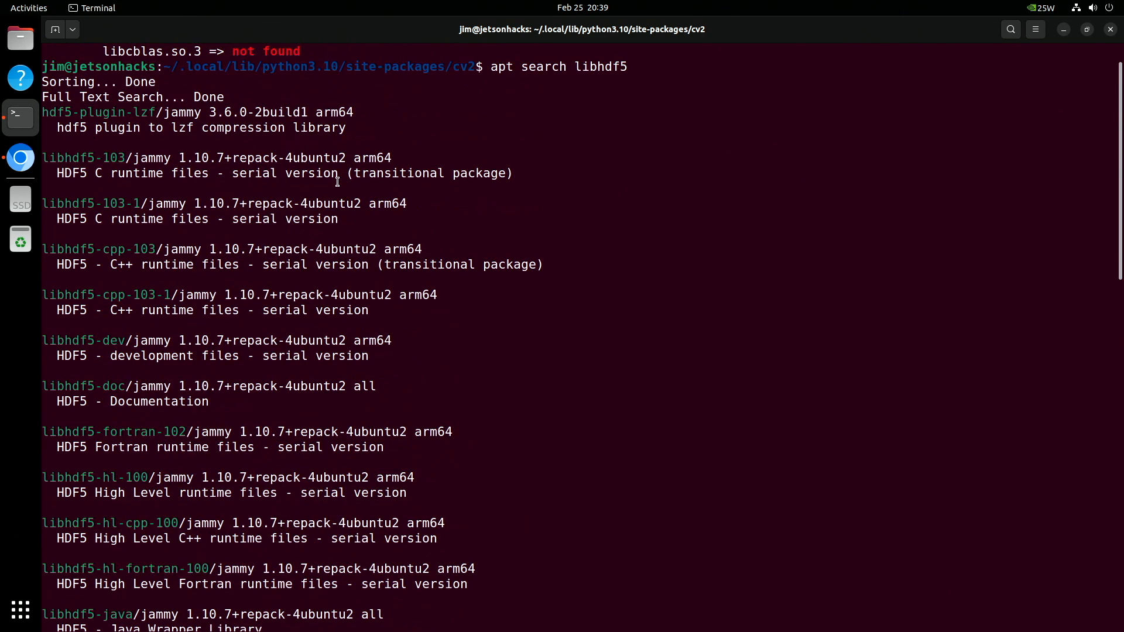
double_click(82, 341)
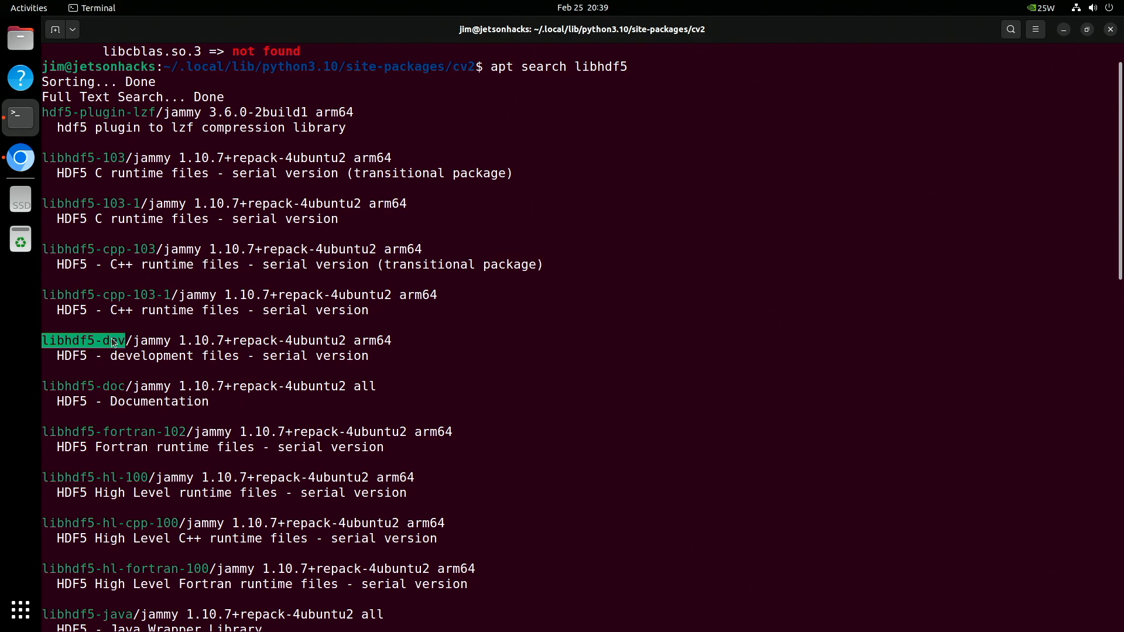
type("sudo apt install libhdf5-dev")
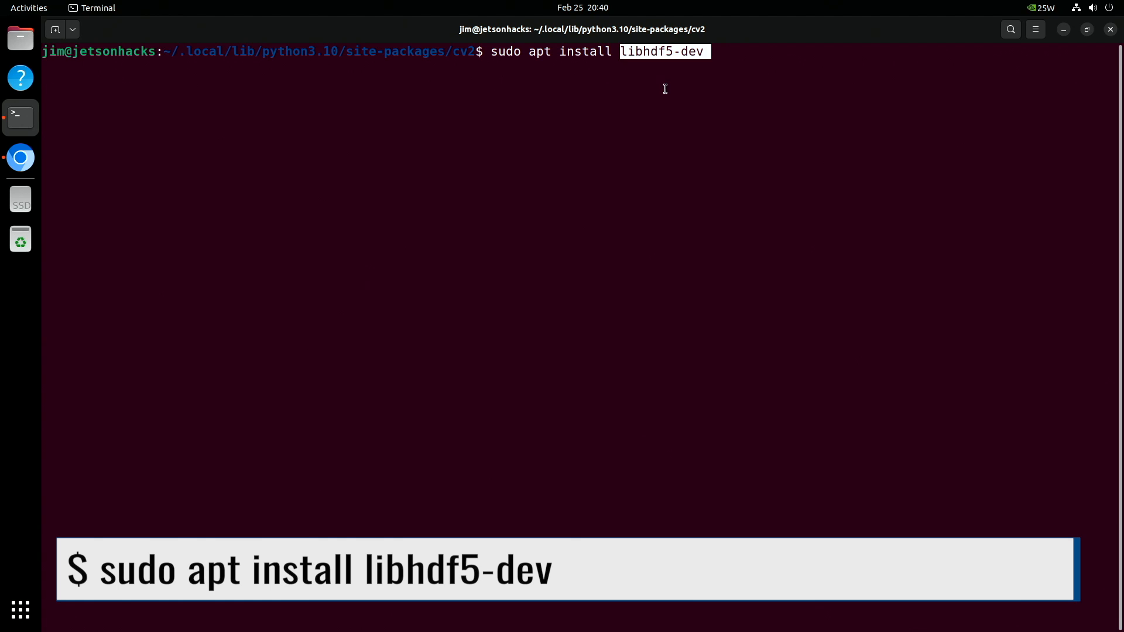
key("Return")
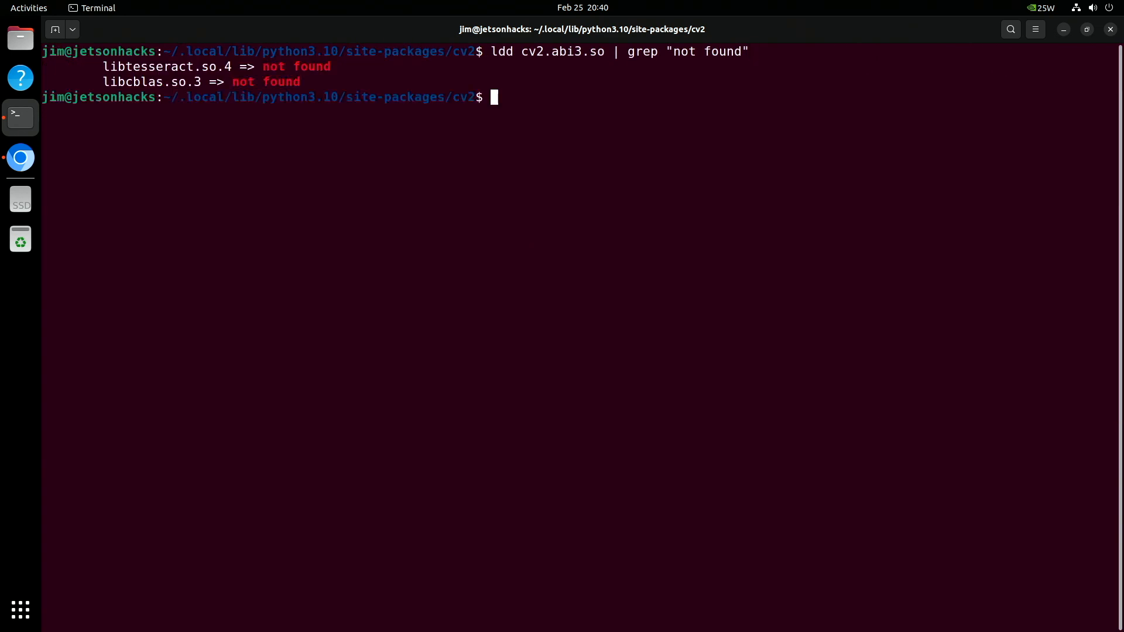
- Search apt for libtesseract and install libtesseract-dev
type("apt search libtesseract")
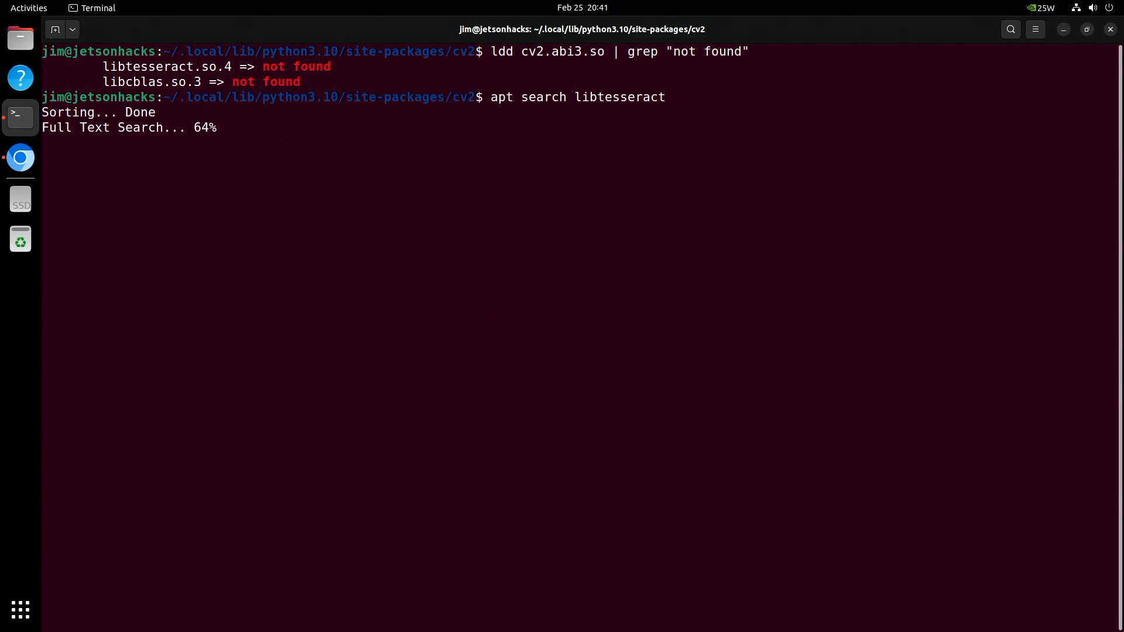
type("sudo apt install libtesseract-dev -y")
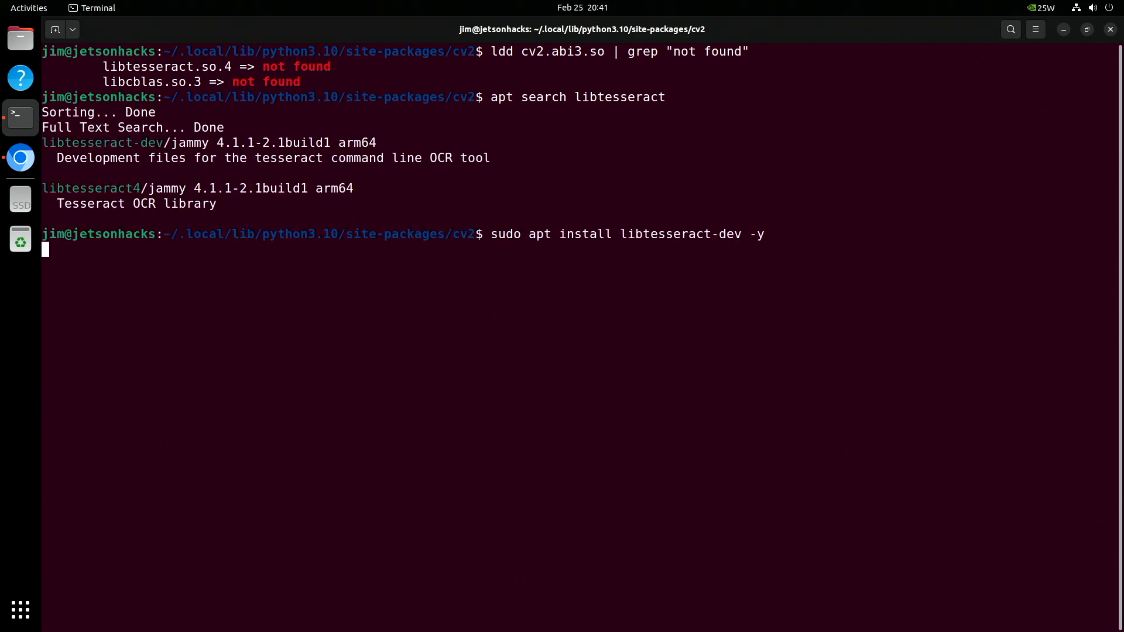
key("Return")
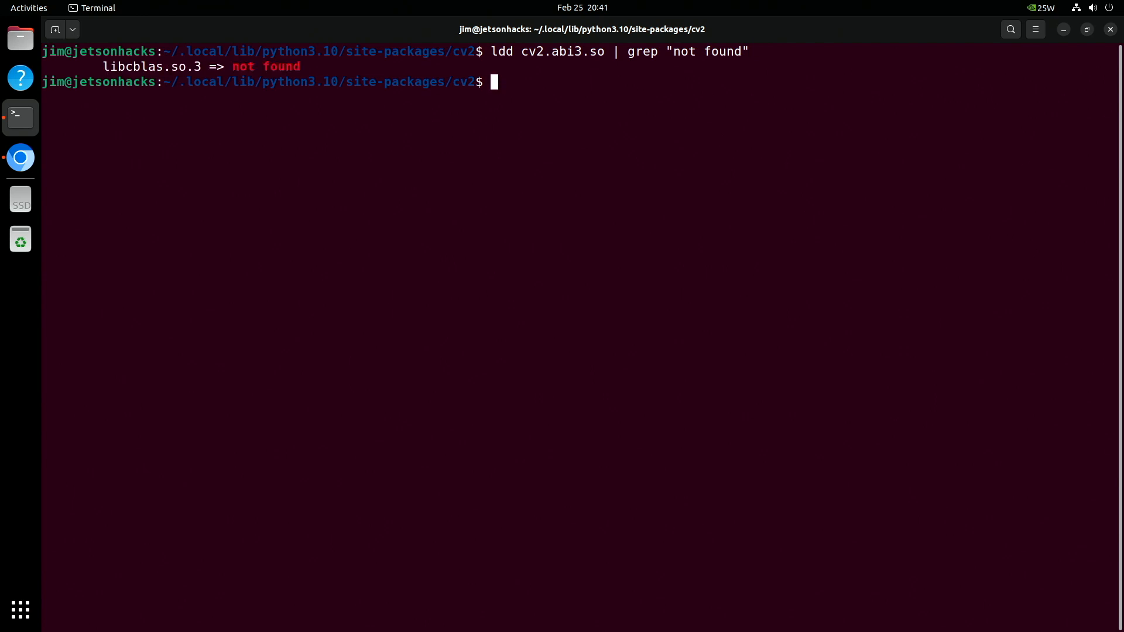
- Search the apt archive for libcblas
type("a")
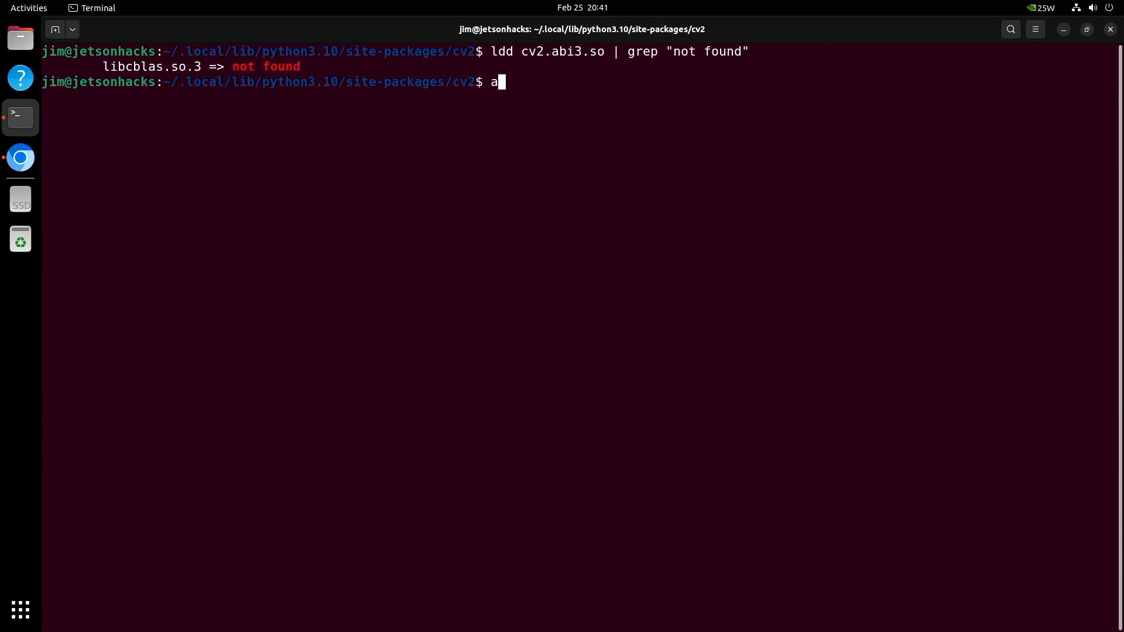
type("pt search libc")
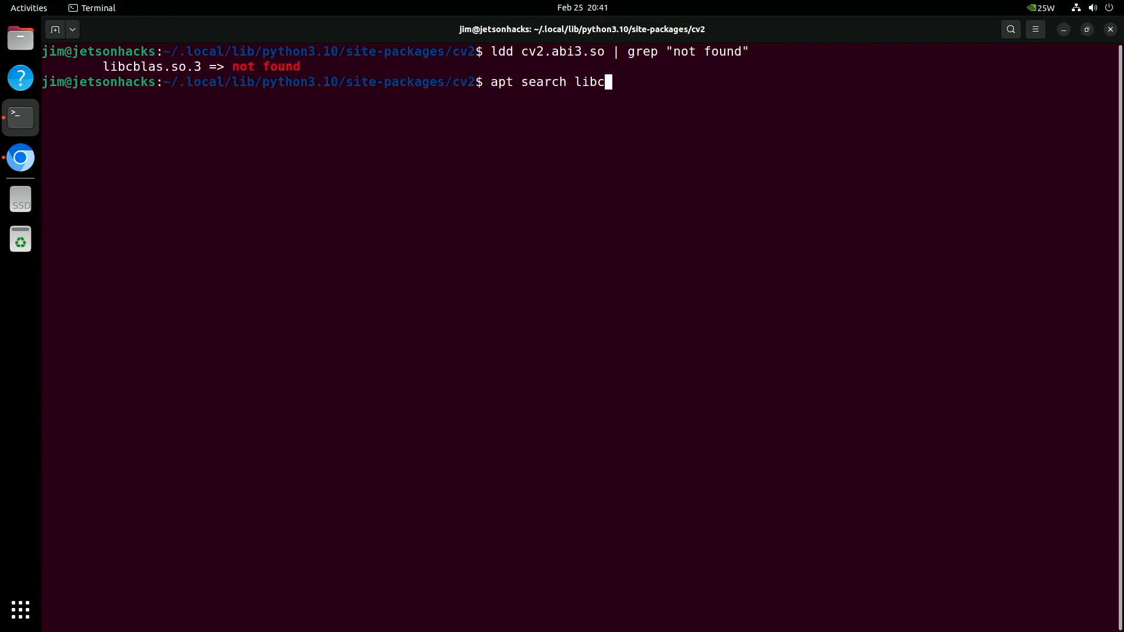
type("blas")
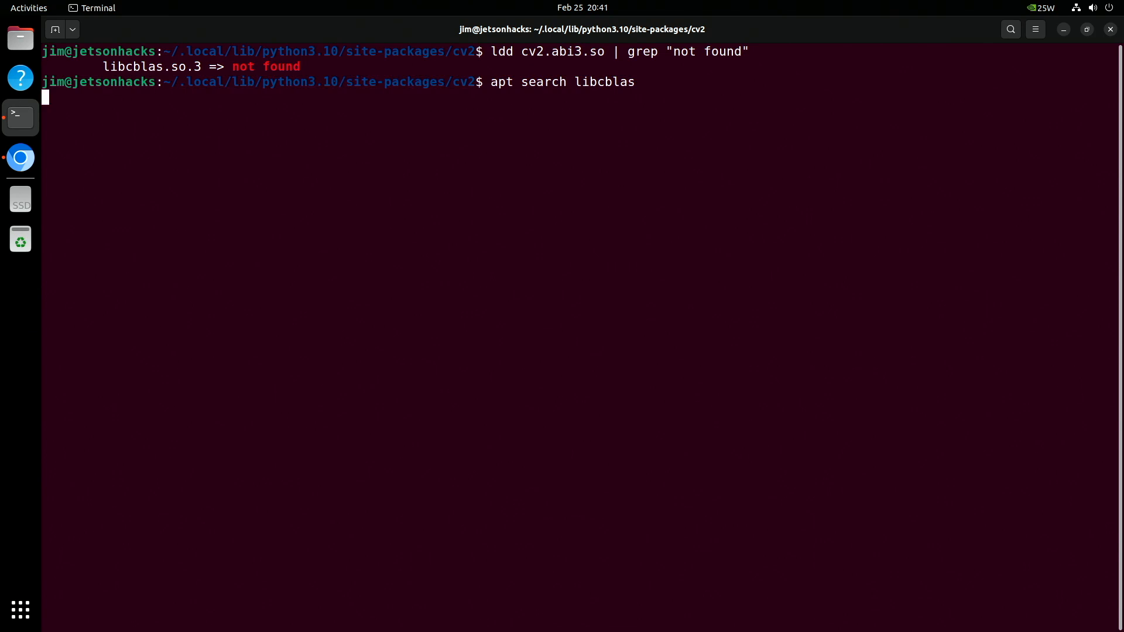
key("Return")
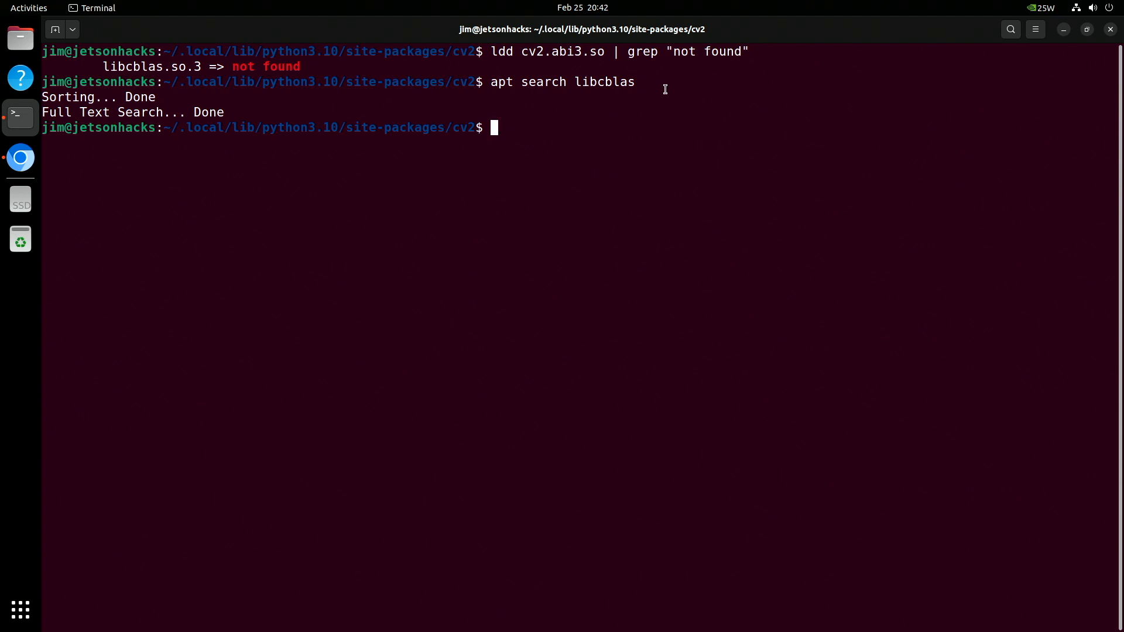
- Attempt installing libatlas-base.dev, which fails with 'Unable to locate package'
type("sudo apt")
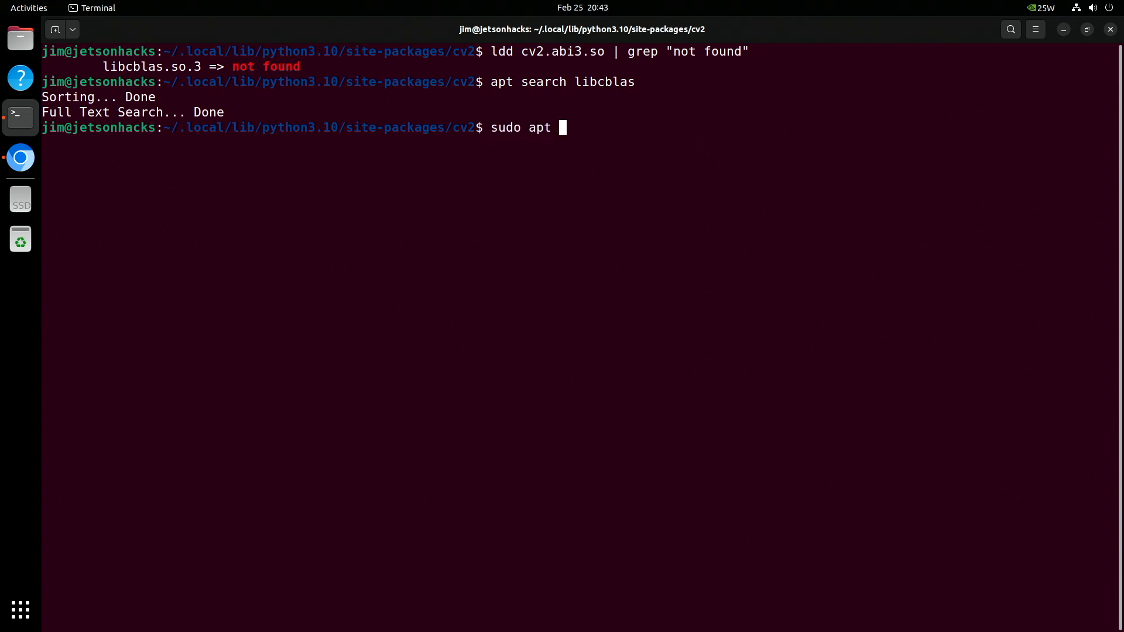
type("install libatlas-base.dev")
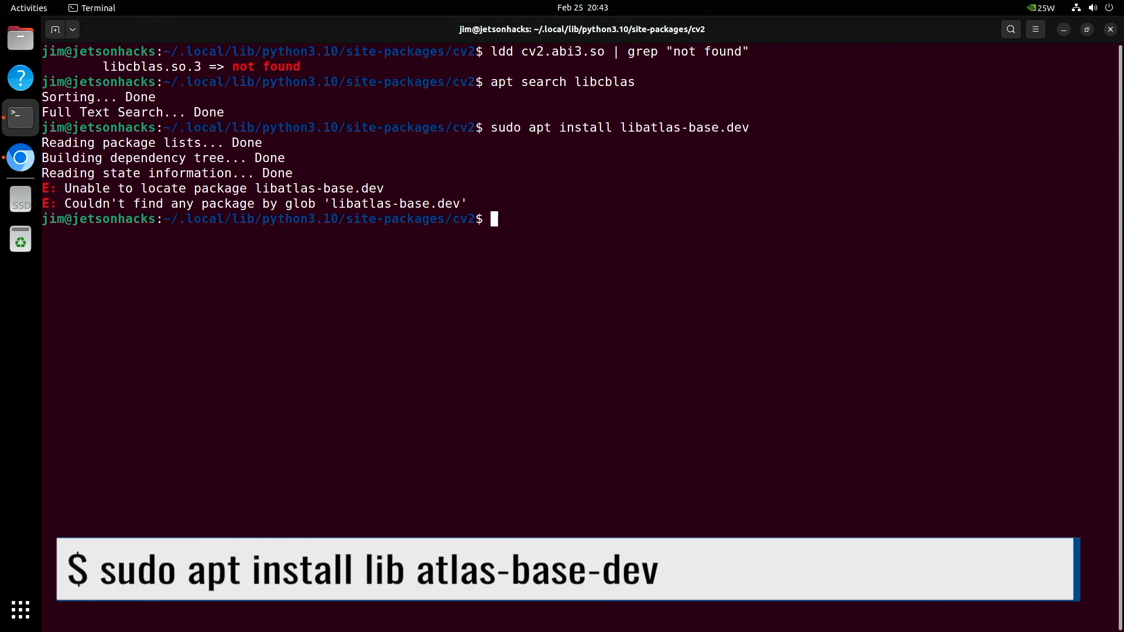
type("sudo apt install libatlas-base.dev")
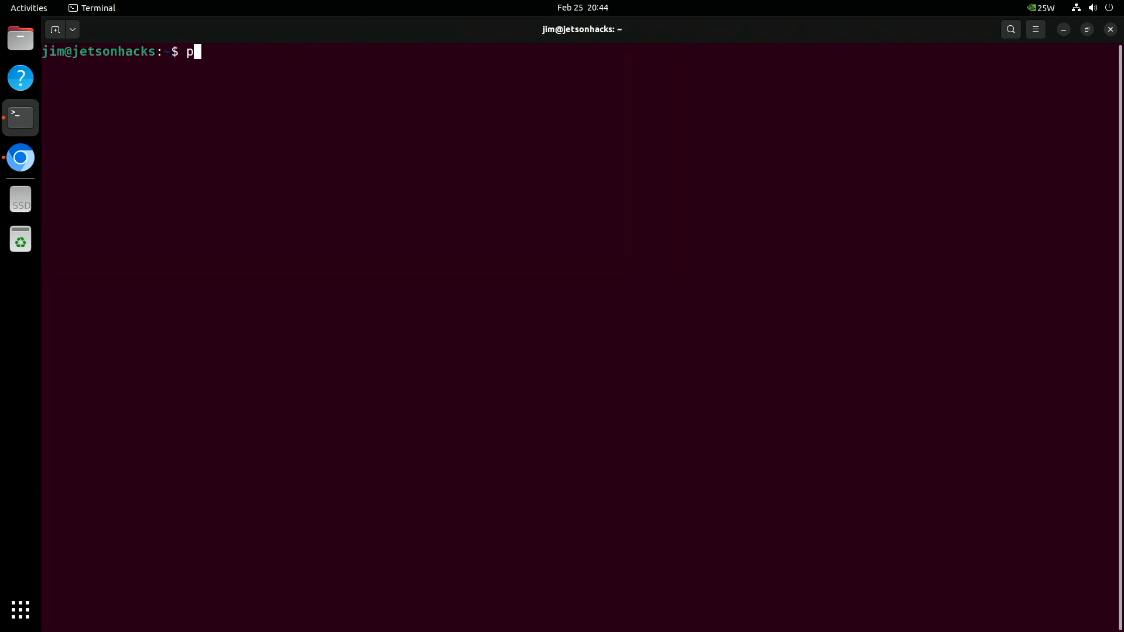
- Start Python, import cv2 and print its version, 4.10.0
type("ython")
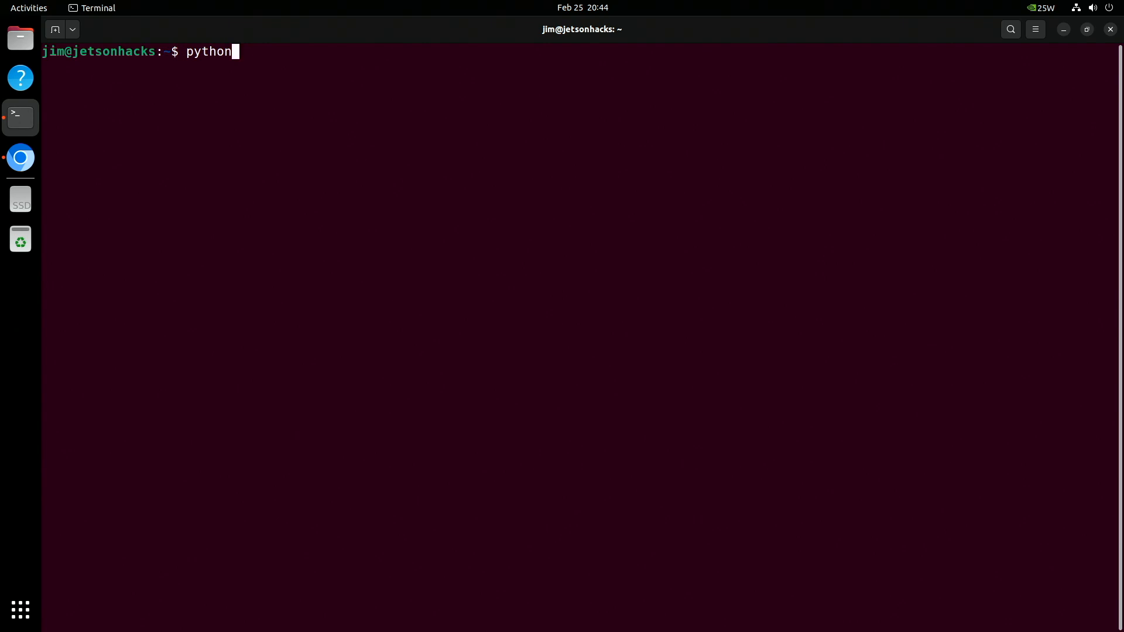
type("import c")
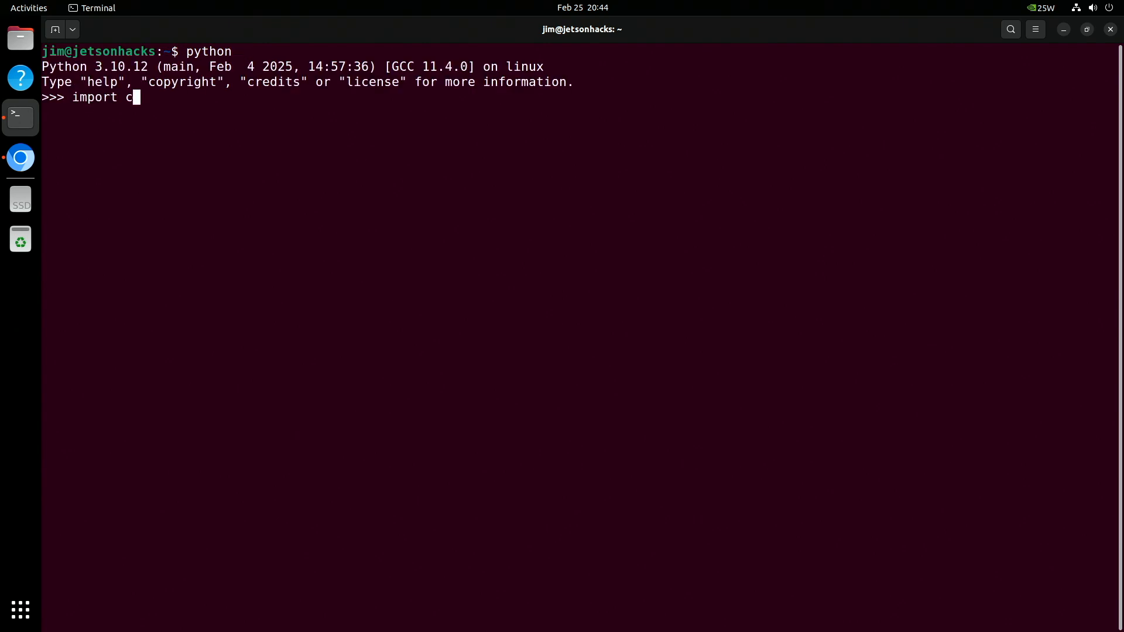
type("v2")
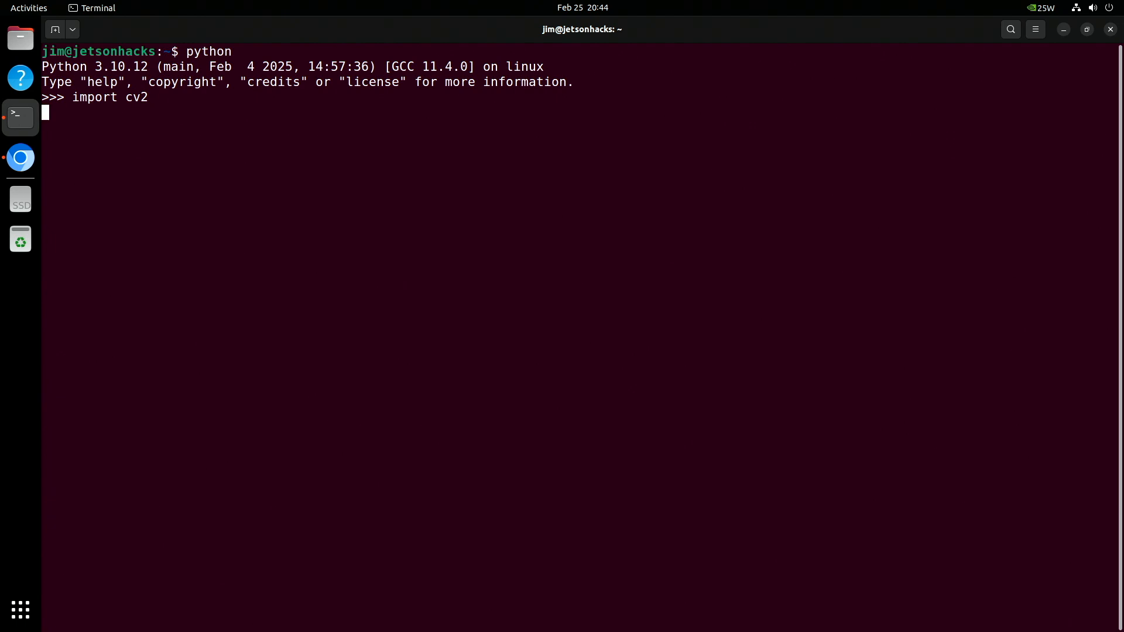
type("print(cv2")
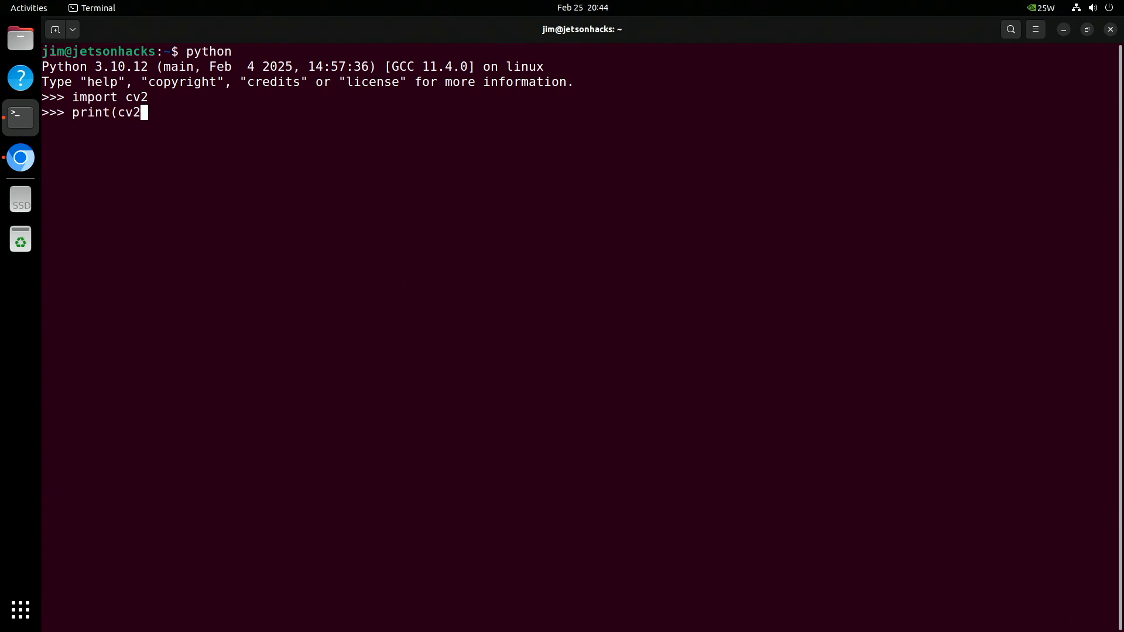
type(".__version__")
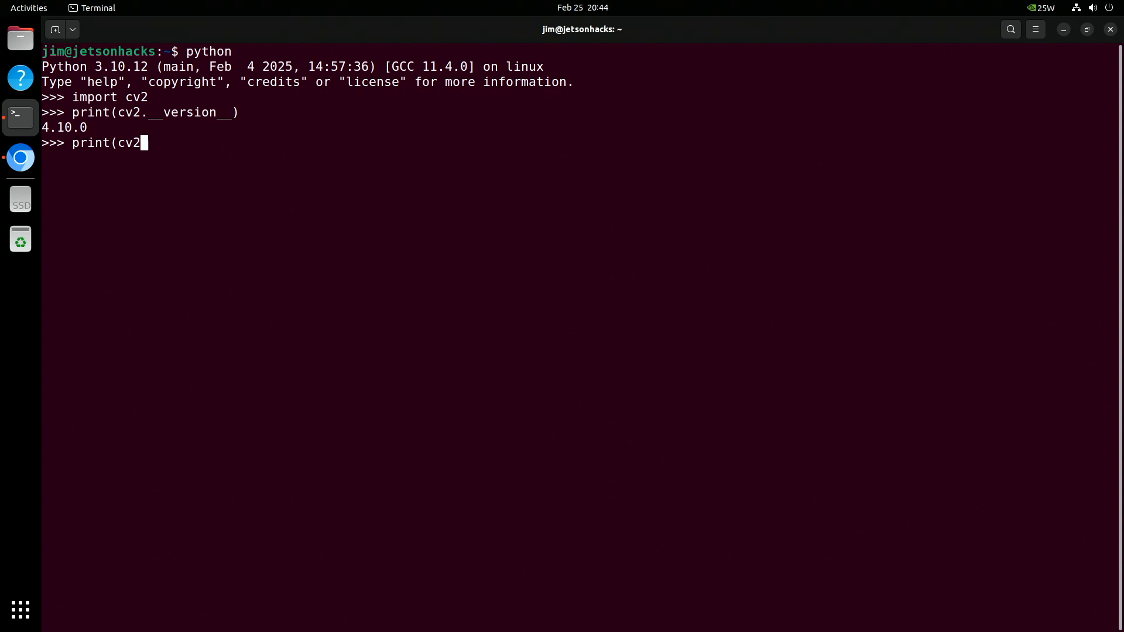
- Print cv2 build information and the CUDA-enabled device count
type(".getBuildInforma")
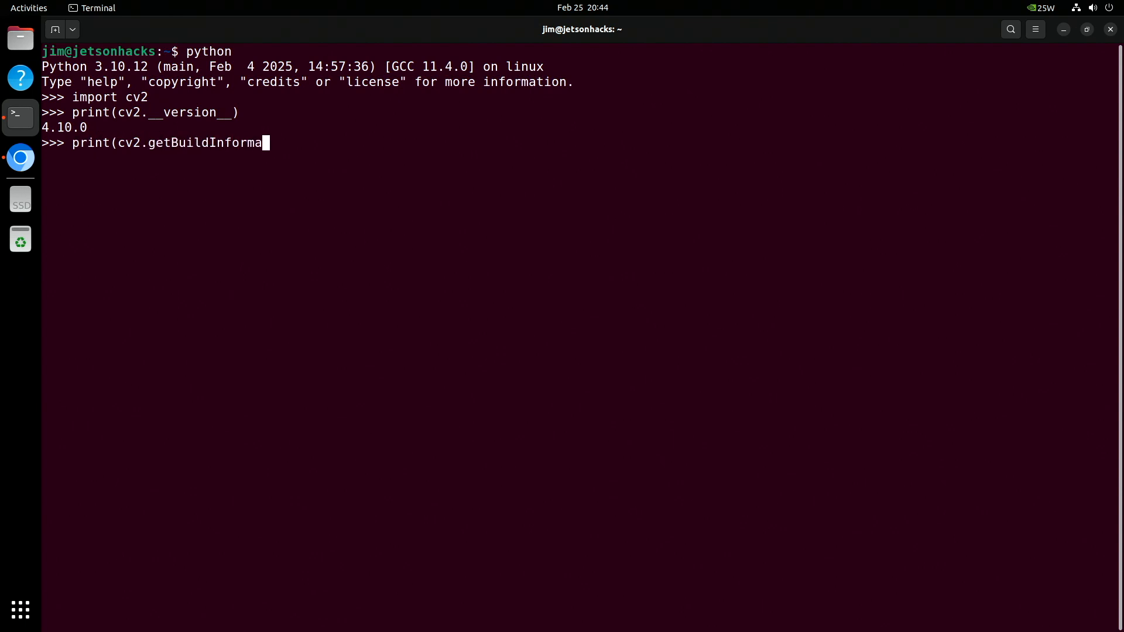
type("tion())")
type("print(cv2.")
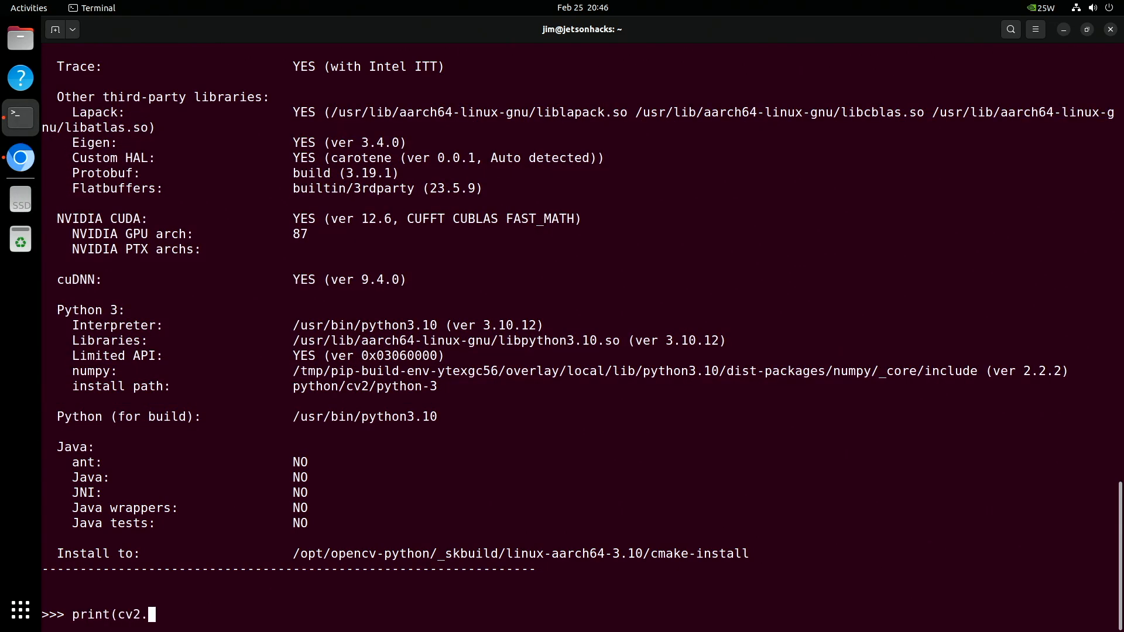
type("cuda.getCudaEnabledDeviceCount())")
type("exit()")
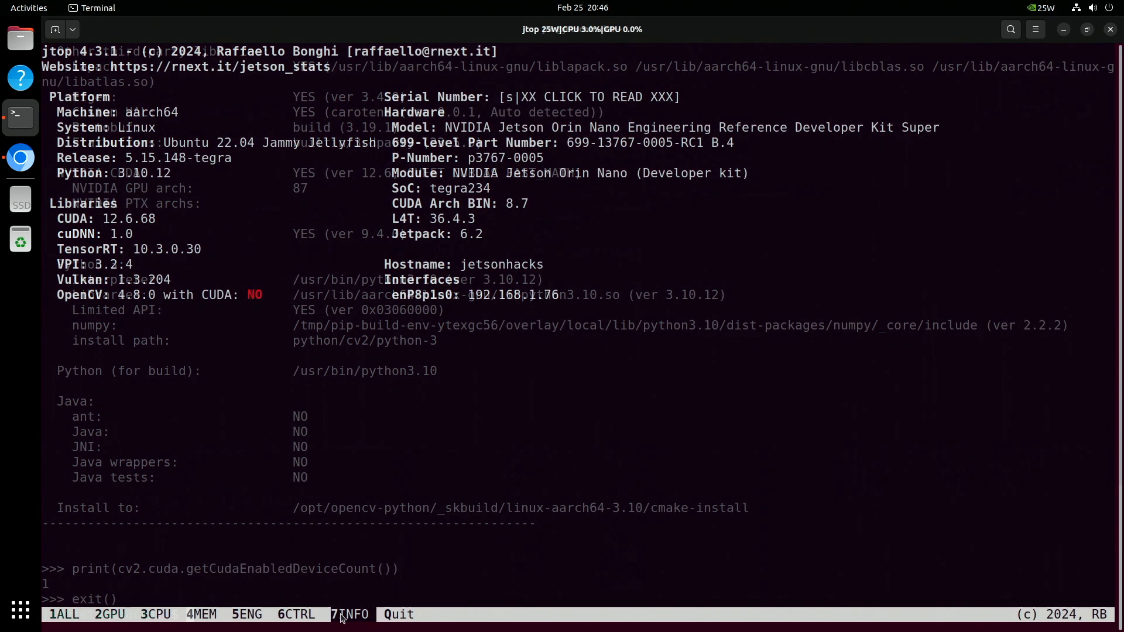
- Show jtop's INFO page listing OpenCV 4.8.0 with CUDA: NO
left_click(350, 614)
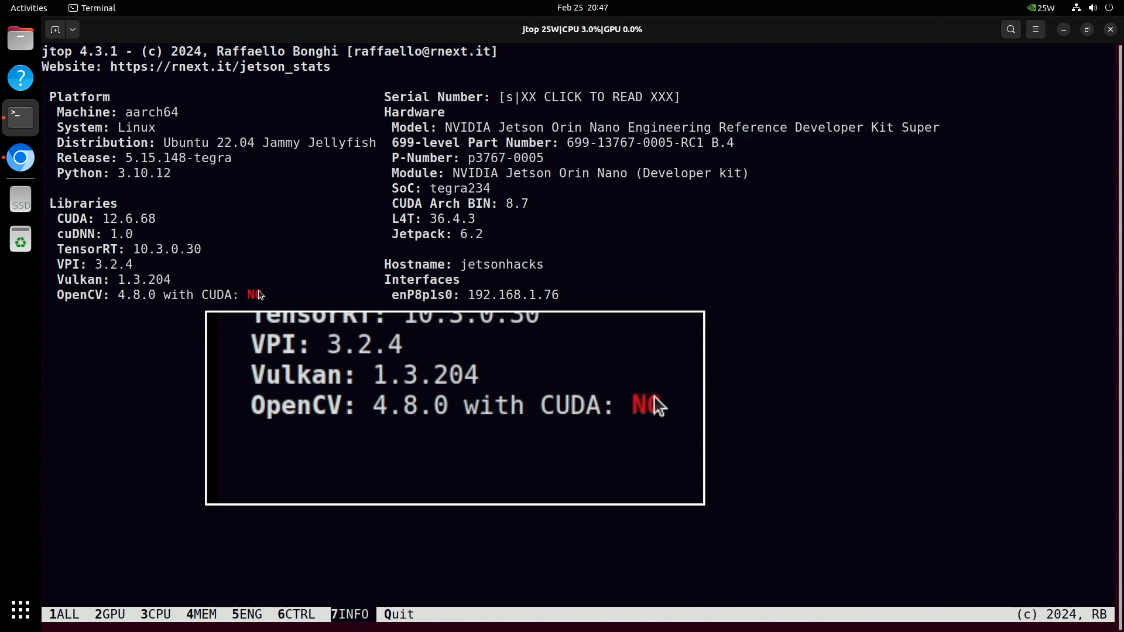
mouse_move(685, 387)
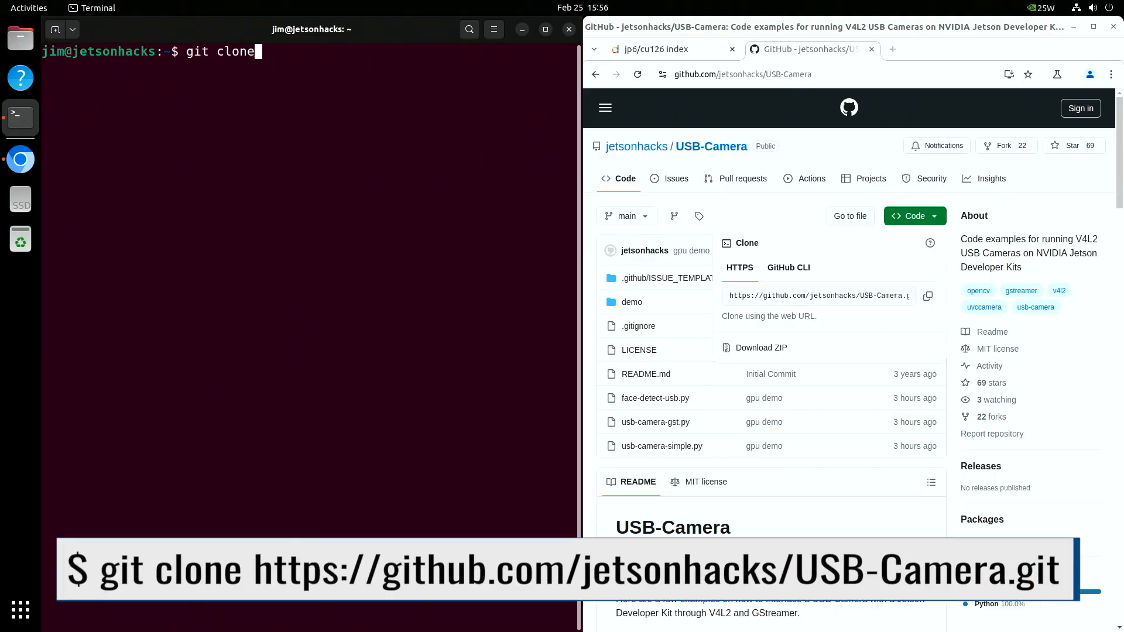
- Clone the jetsonhacks USB-Camera repository and change into its demo folder
right_click(287, 52)
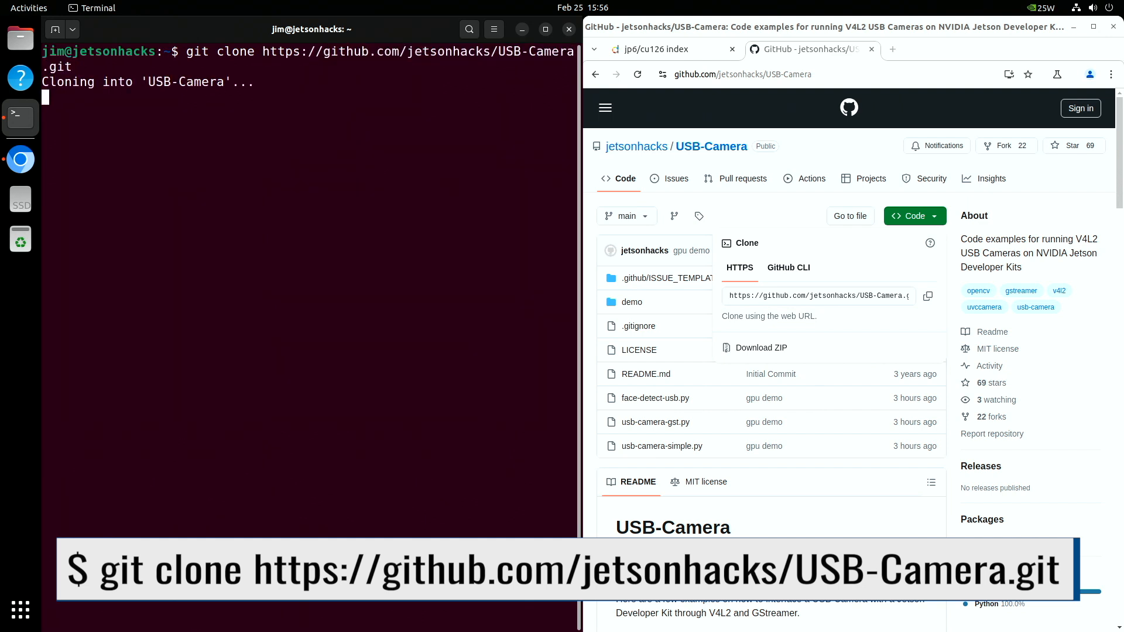
type("cd")
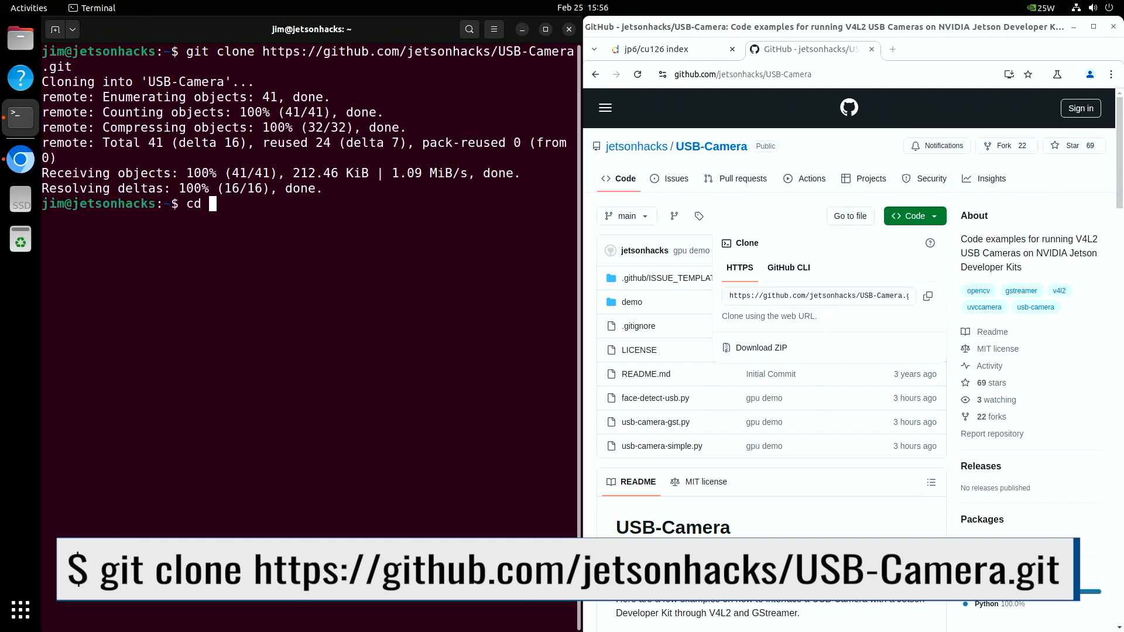
type("USB-Camera/")
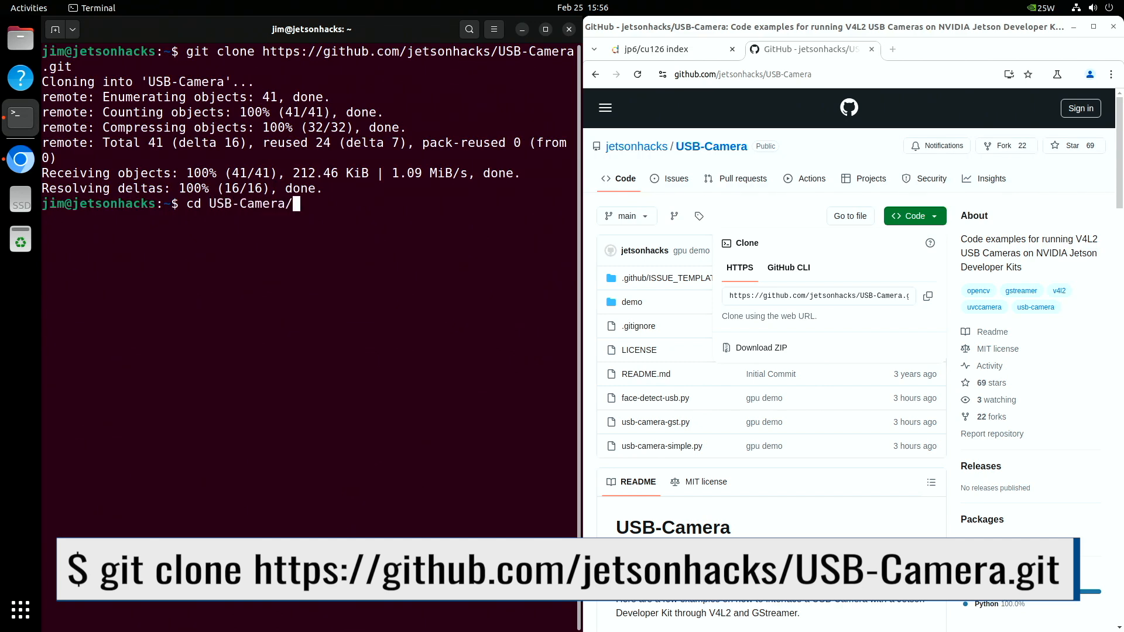
type("ls")
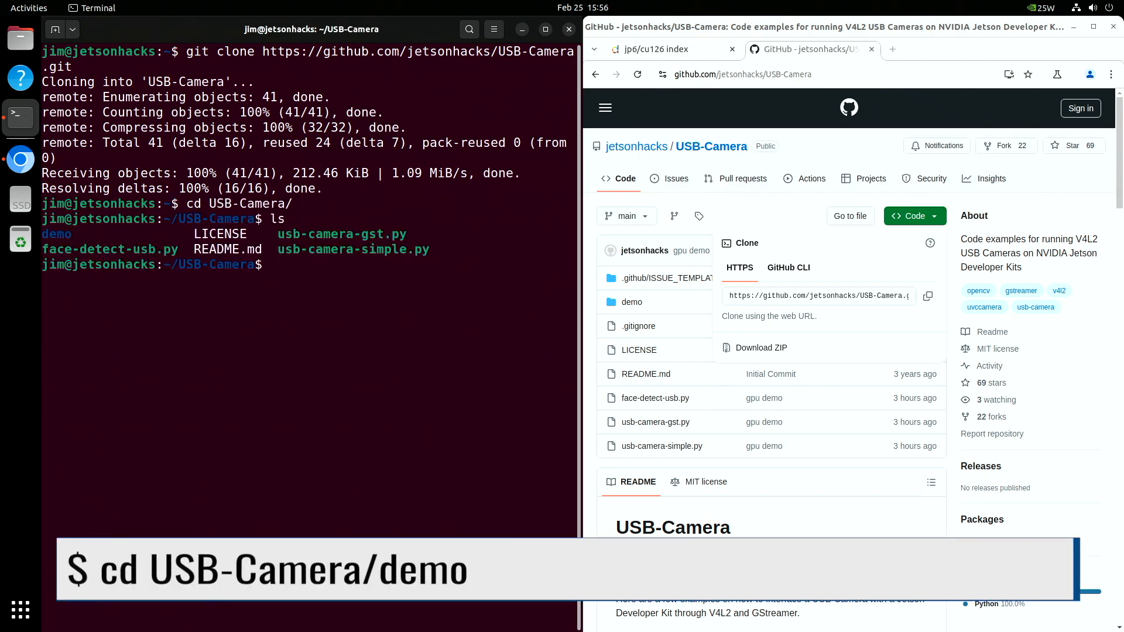
type("cd demo")
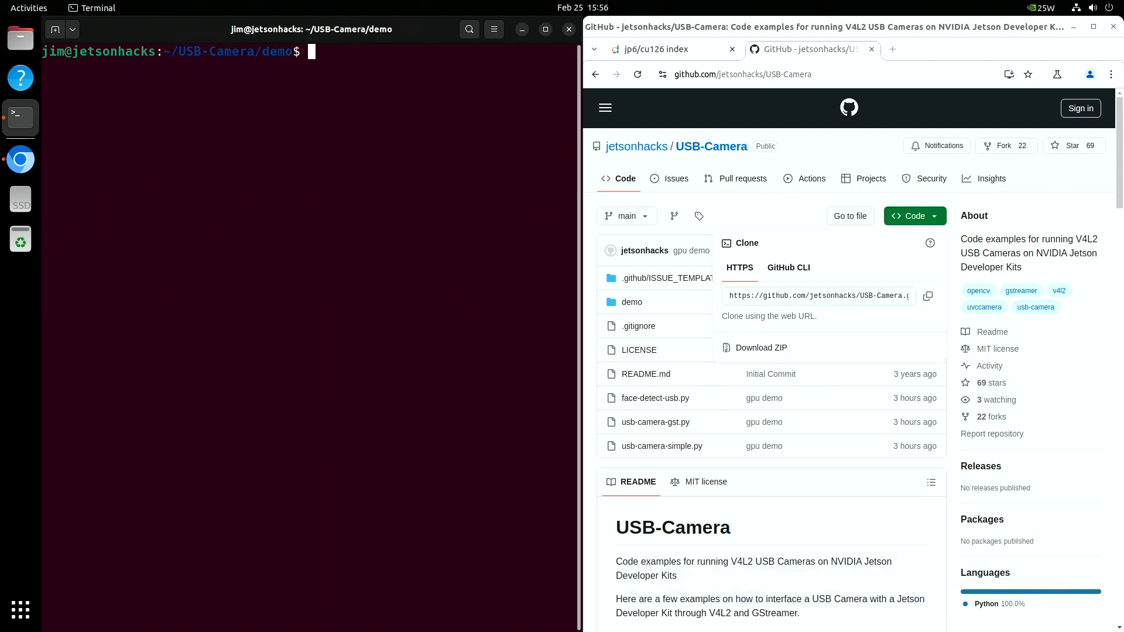
- Run face_detect_usb_fps.py on CPU, close the window, getting 8.09 FPS average
type("python")
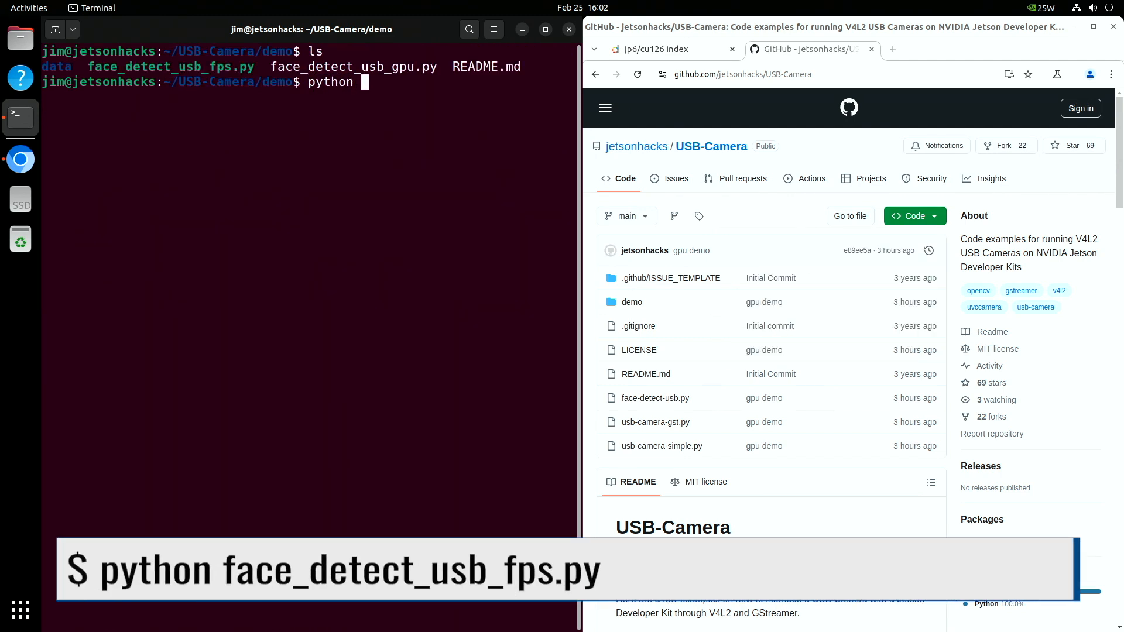
type("face_detect_usb_fps.py")
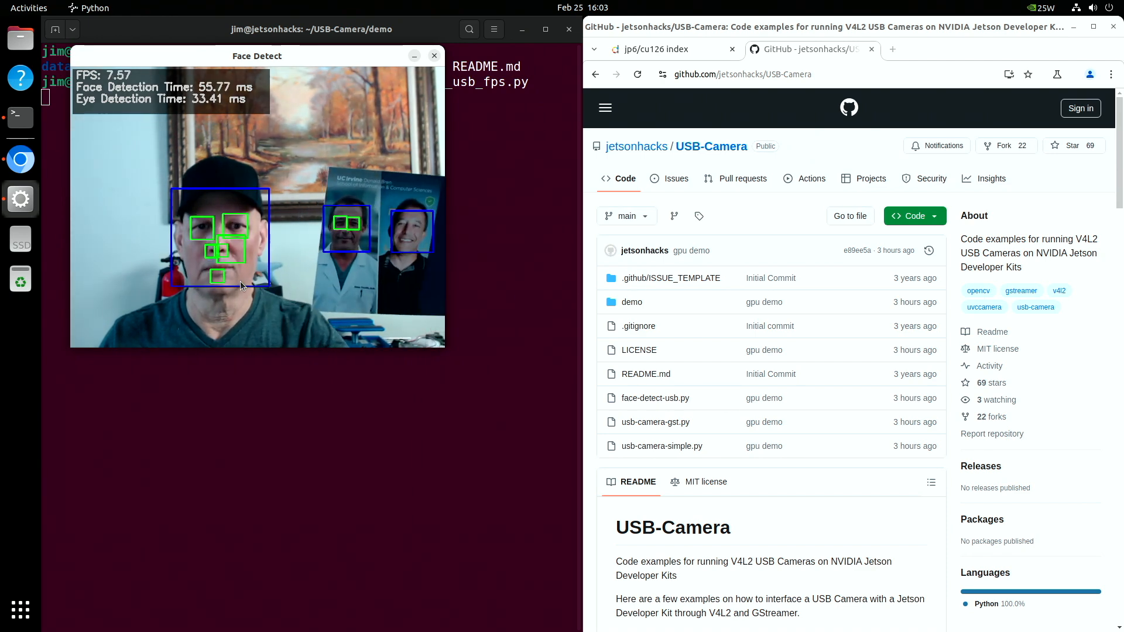
left_click(434, 57)
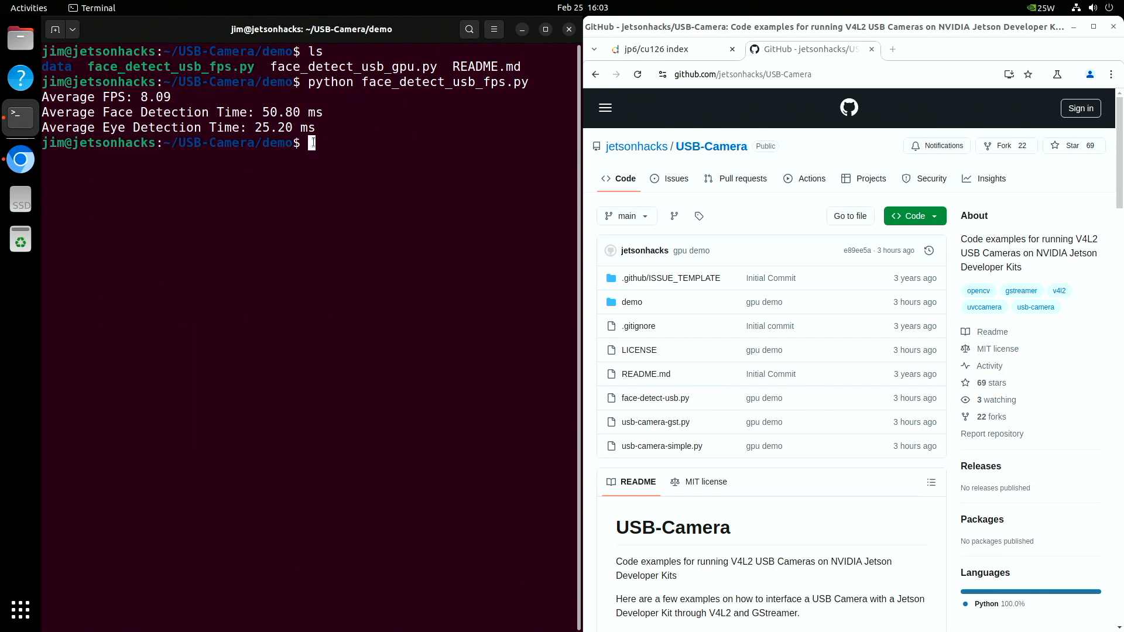
type("python face_detect_usb_fps.py")
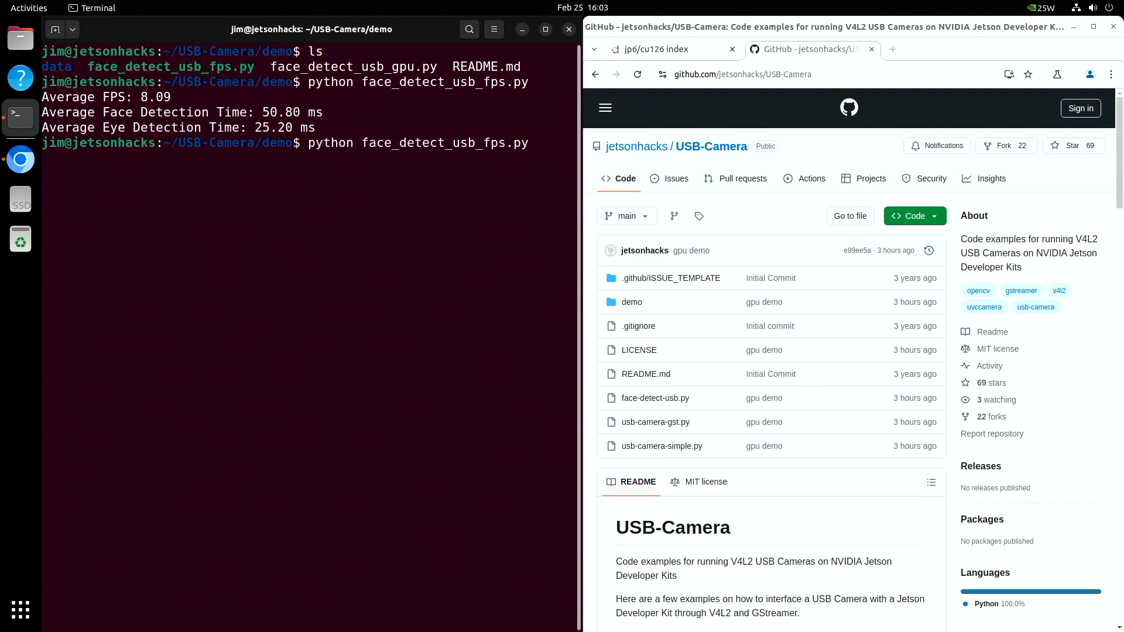
- Run face_detect_usb_gpu.py, then close its window for an 11.95 FPS average
type("f")
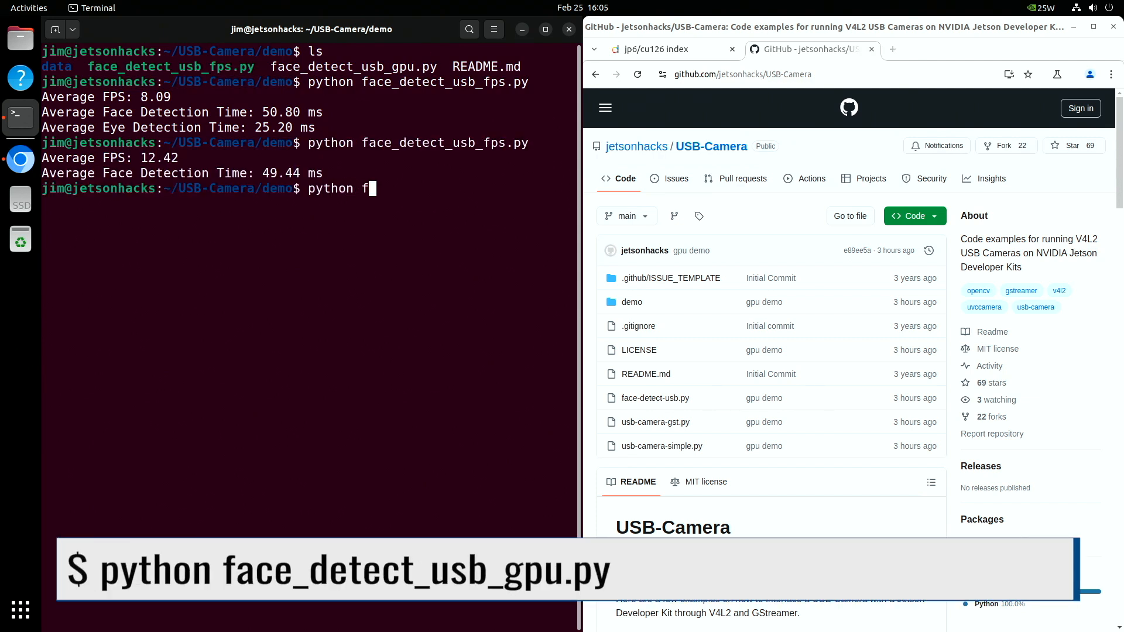
type("ace_detect_usb_gpu.py")
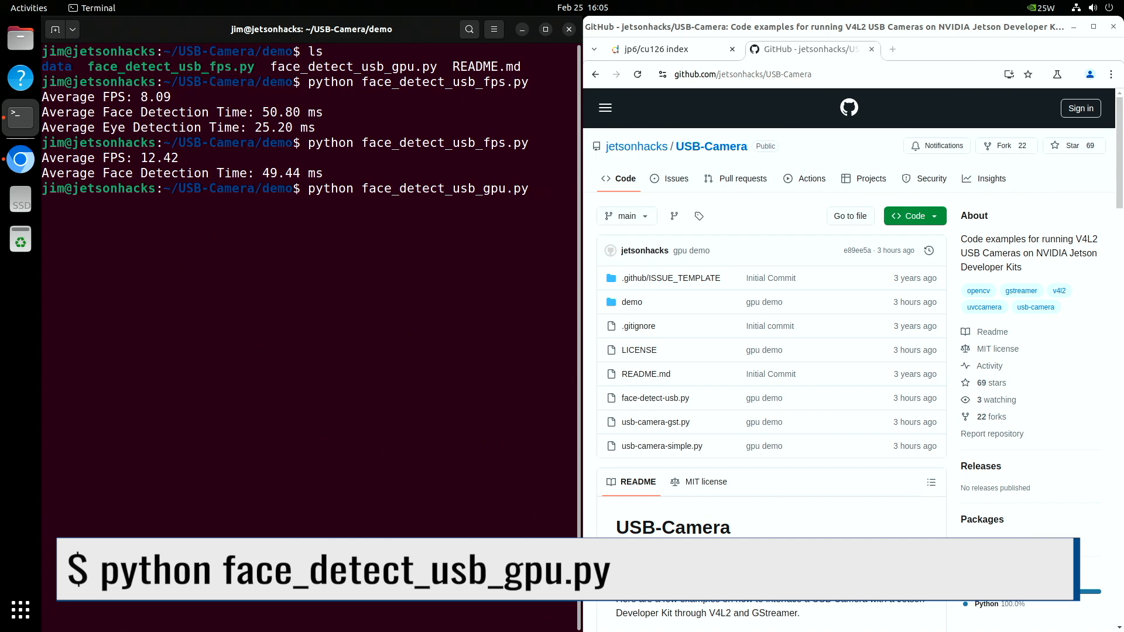
key("Return")
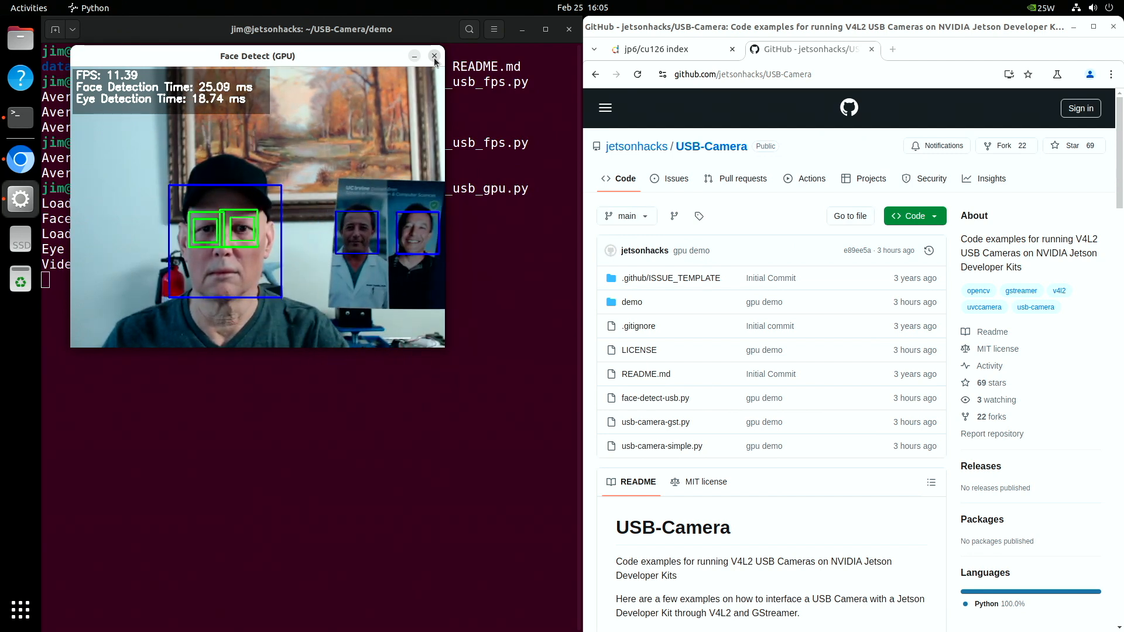
left_click(433, 56)
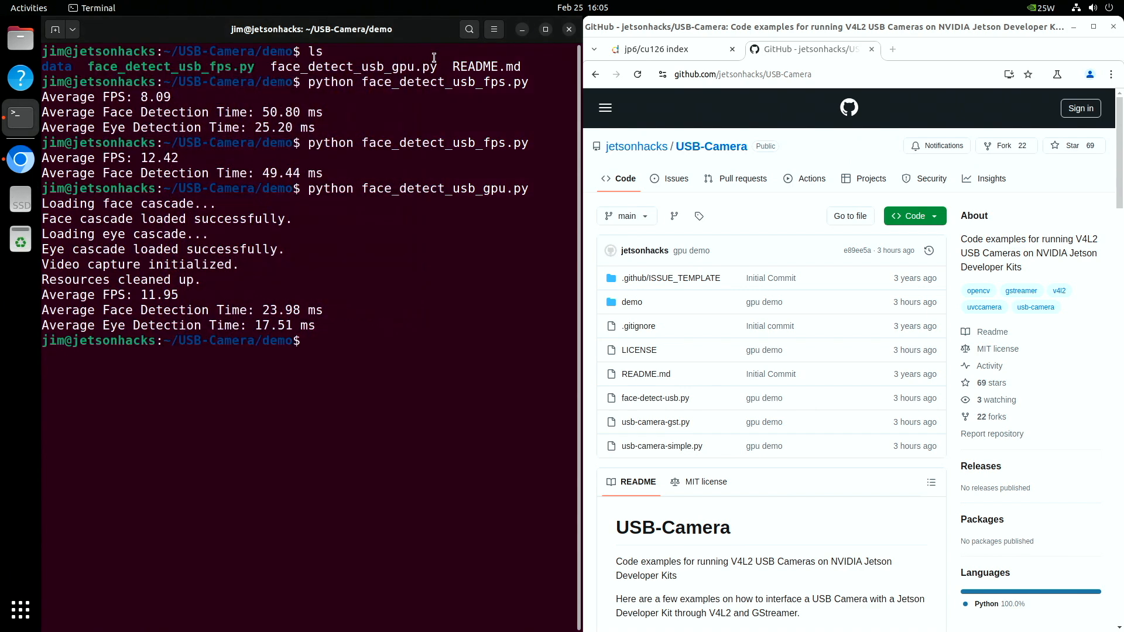